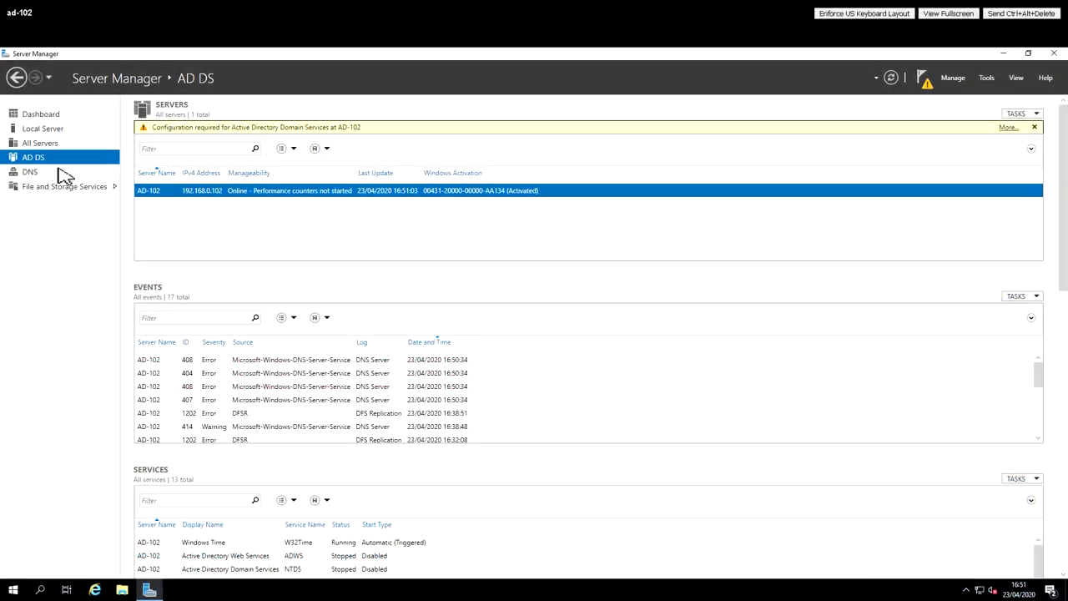
{"action": "mouse_move", "coordinate": [935, 127]}
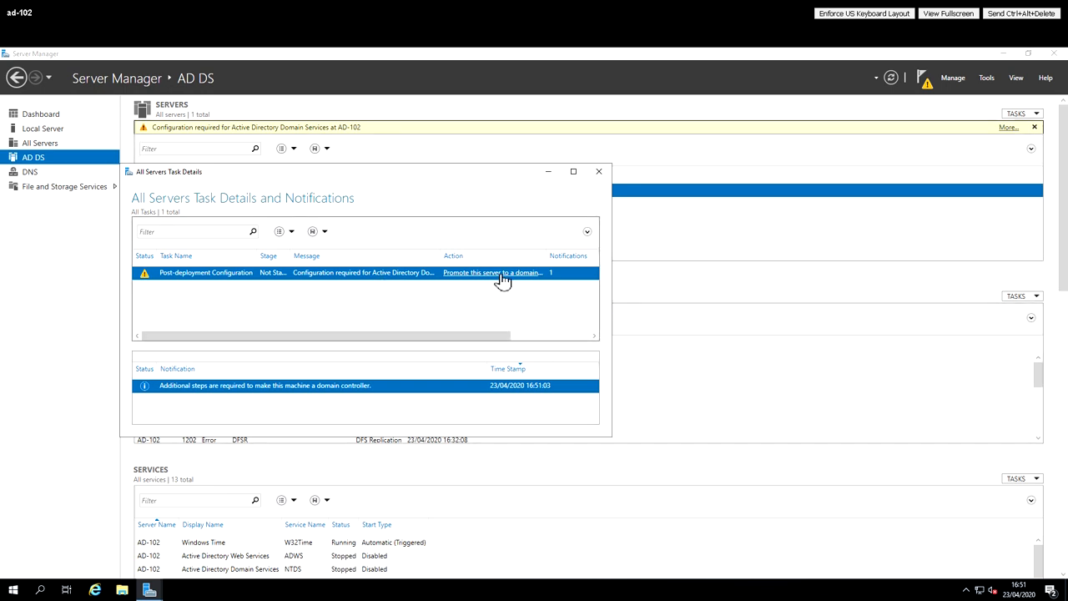
- Begin promoting AD-102 as an additional domain controller for activedirectory.local
{"action": "left_click", "coordinate": [492, 272]}
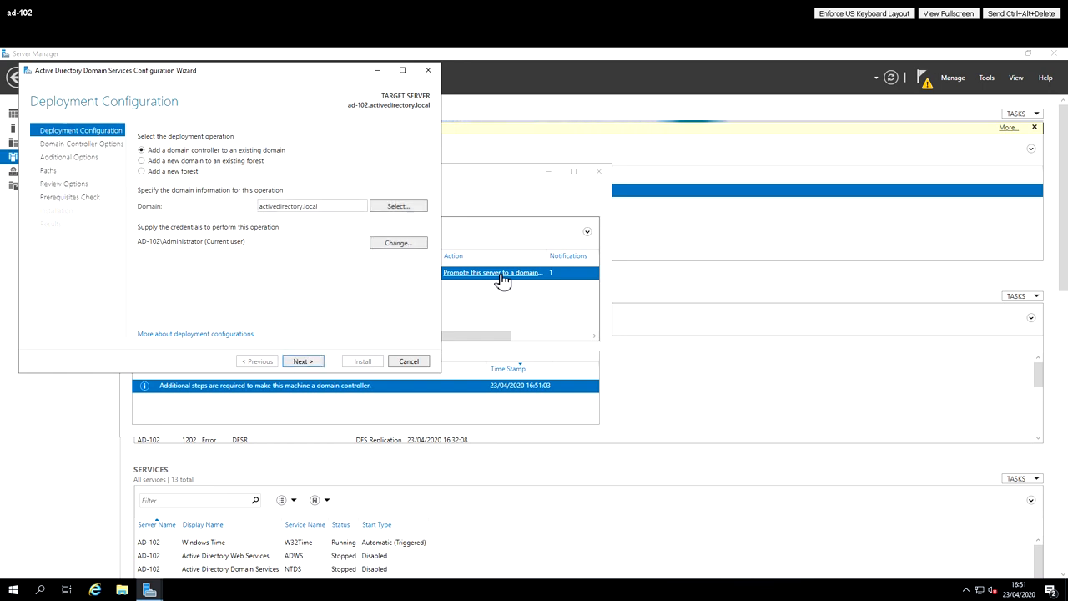
{"action": "mouse_move", "coordinate": [298, 225]}
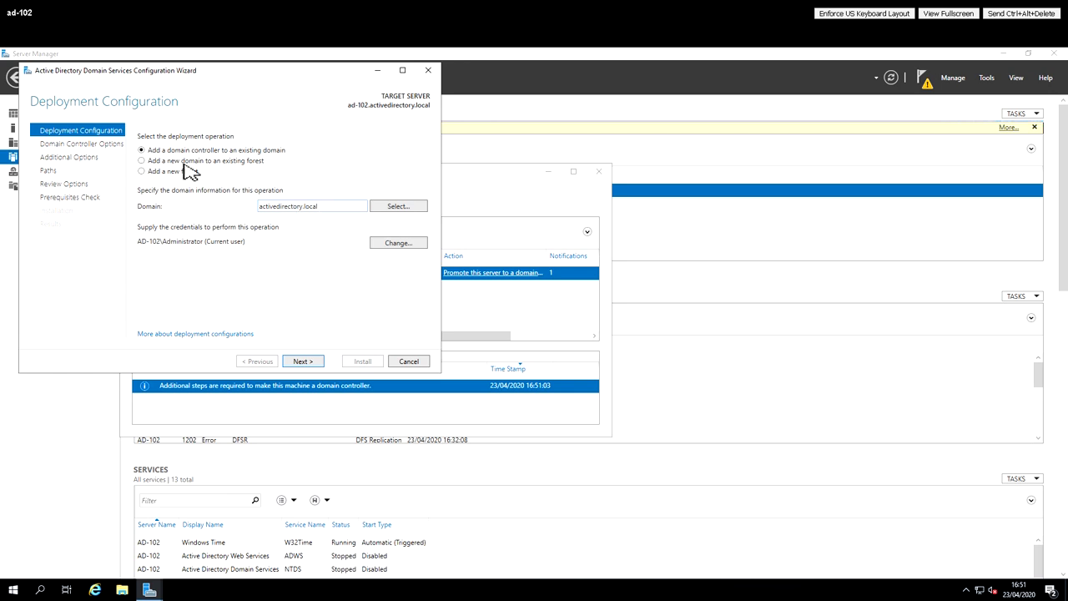
{"action": "mouse_move", "coordinate": [234, 173]}
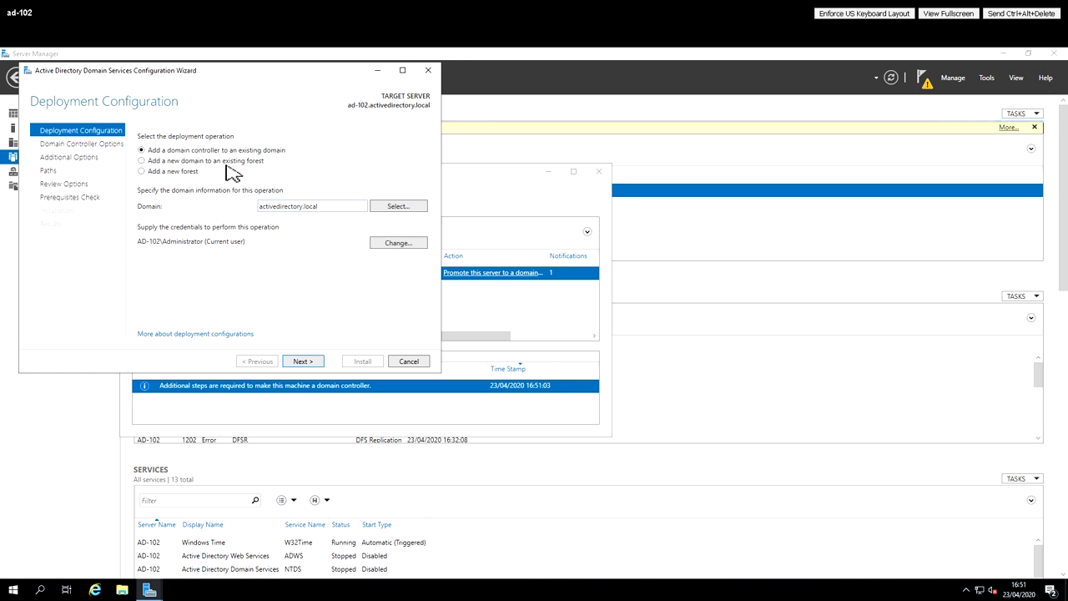
{"action": "mouse_move", "coordinate": [256, 173]}
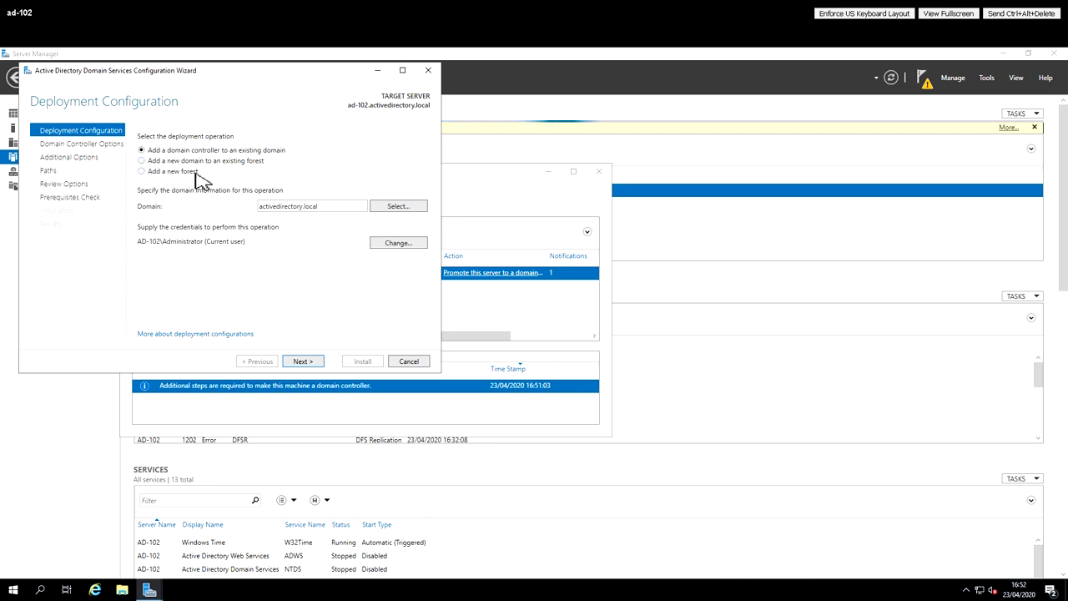
{"action": "mouse_move", "coordinate": [246, 211]}
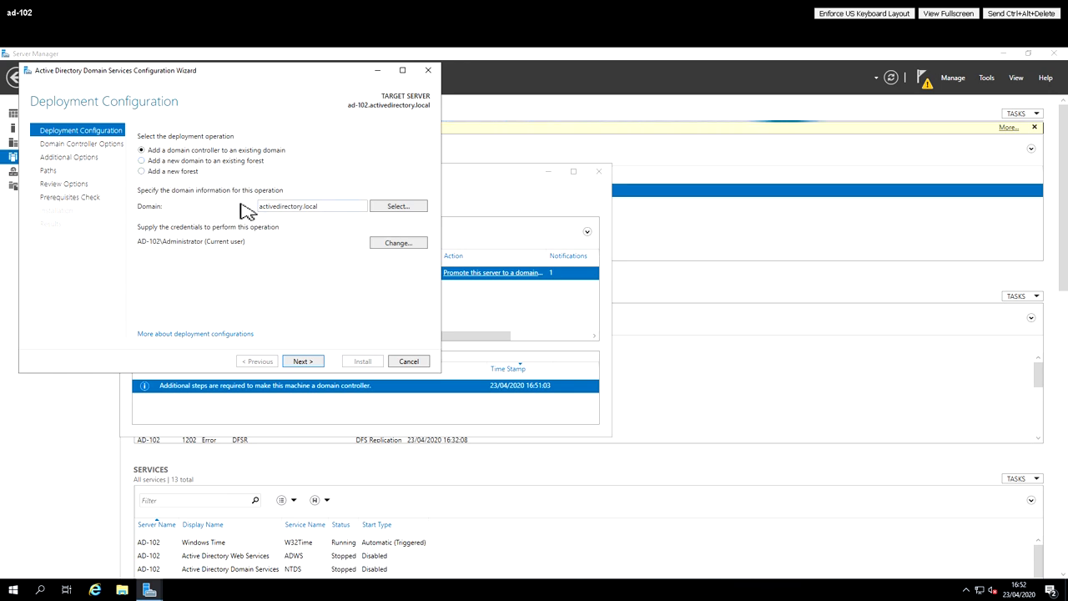
{"action": "mouse_move", "coordinate": [341, 212]}
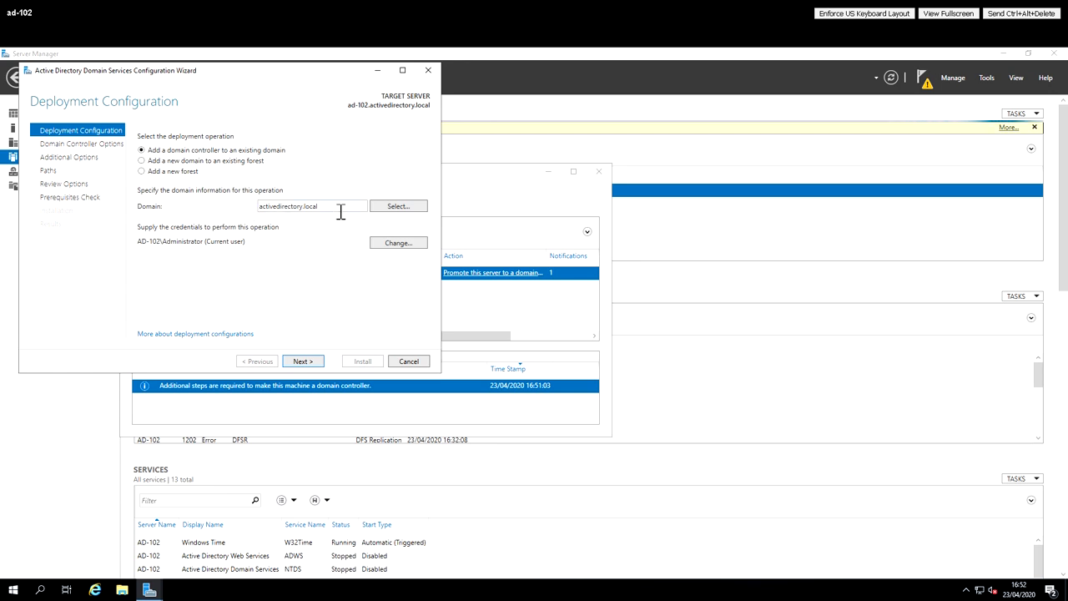
{"action": "mouse_move", "coordinate": [177, 246]}
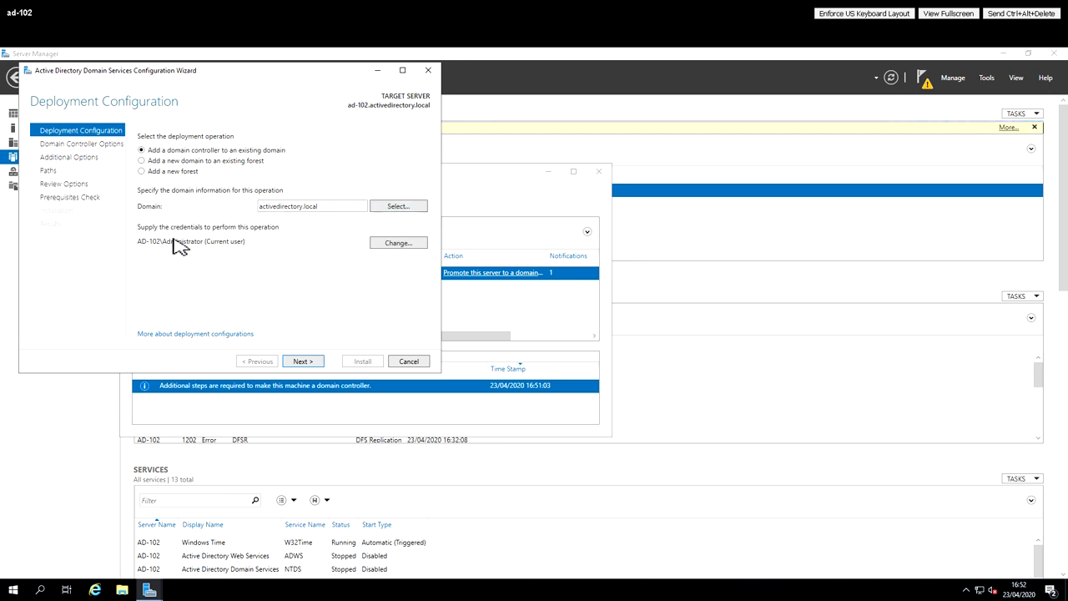
{"action": "mouse_move", "coordinate": [265, 251]}
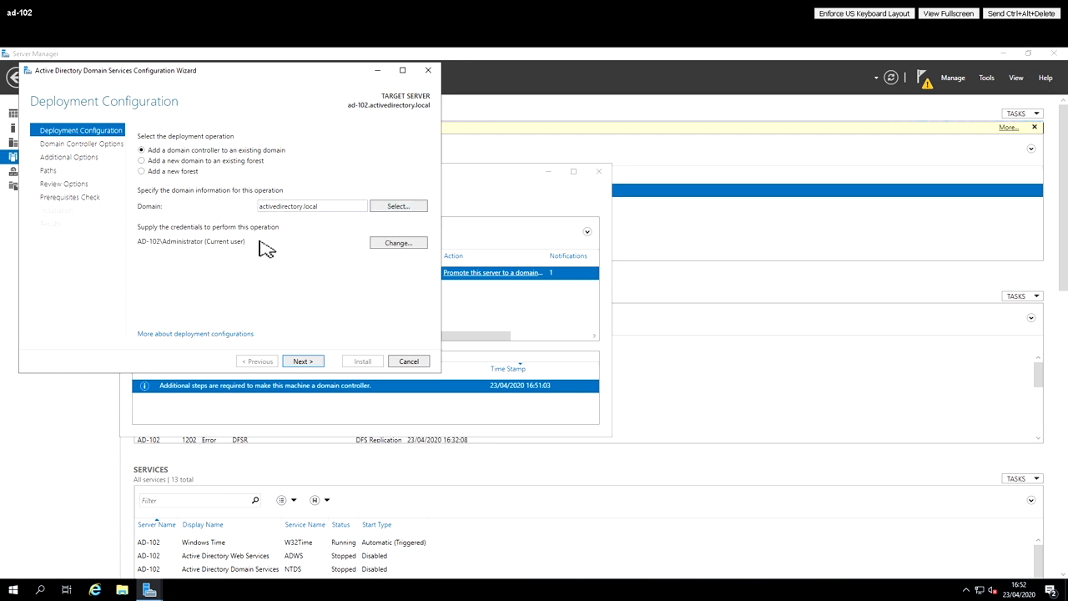
{"action": "left_click", "coordinate": [302, 361]}
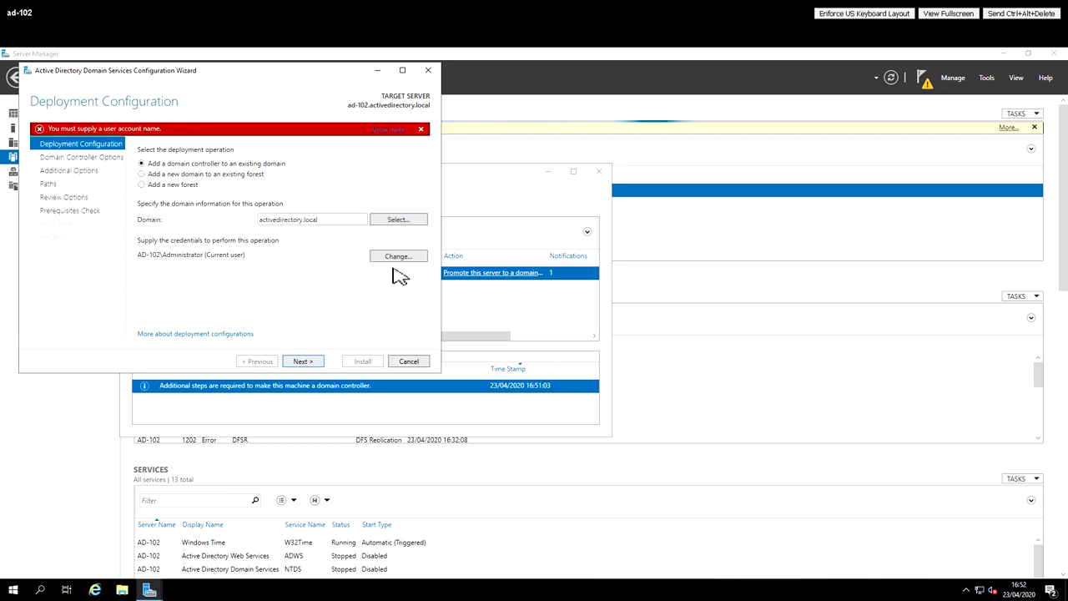
- Enter the ACTIVEDIRECTORY\administrator user name and password as deployment credentials
{"action": "left_click", "coordinate": [397, 255]}
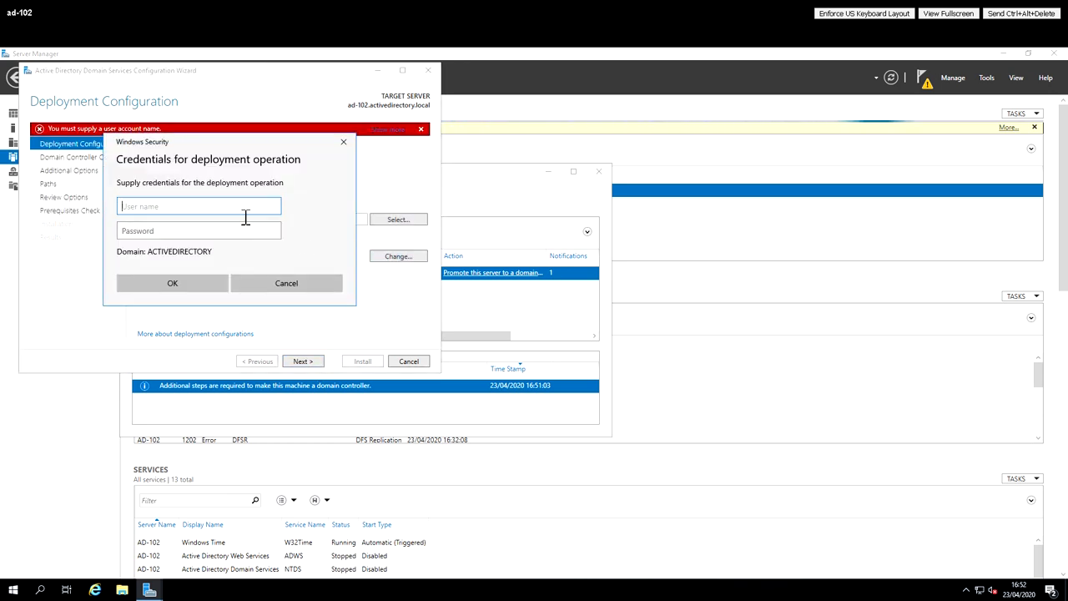
{"action": "type", "text": "administrator"}
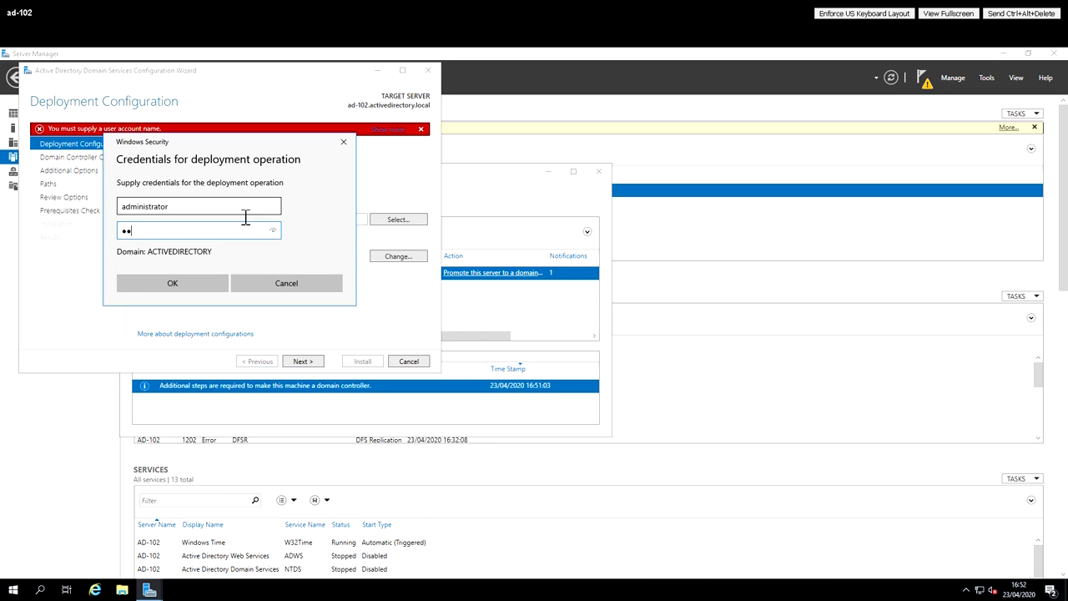
{"action": "type", "text": "password"}
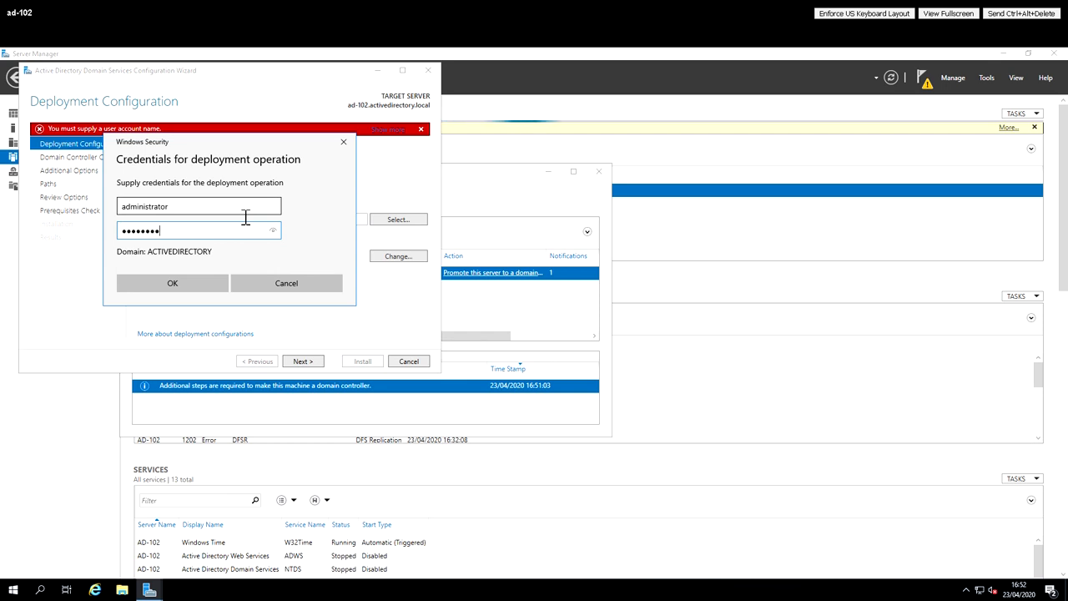
{"action": "left_click", "coordinate": [172, 283]}
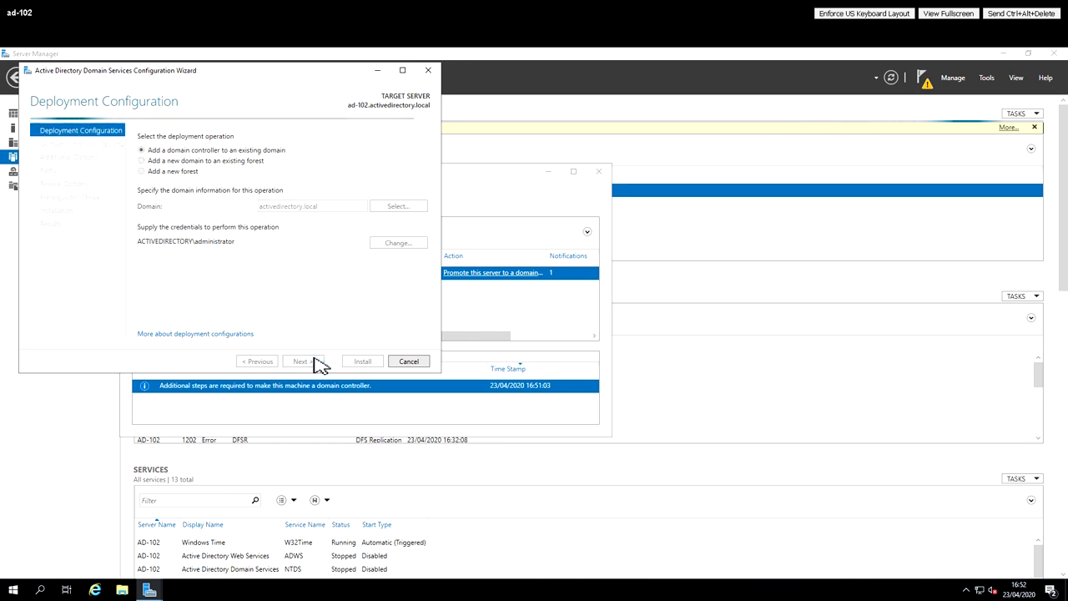
- Set and confirm the DSRM password, keeping DNS server and Global Catalog enabled
{"action": "left_click", "coordinate": [301, 361]}
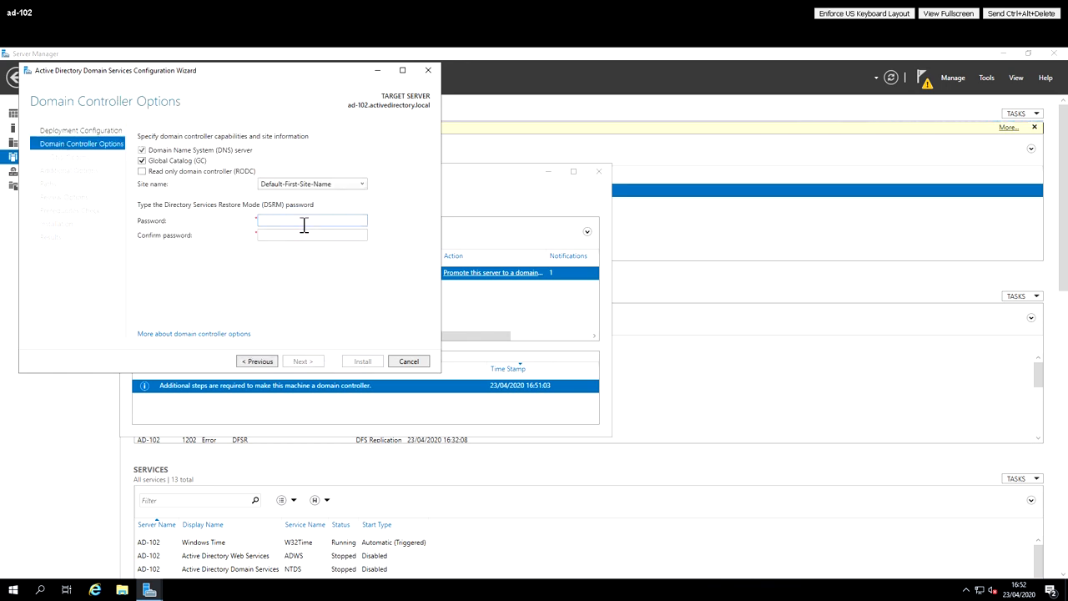
{"action": "type", "text": "password"}
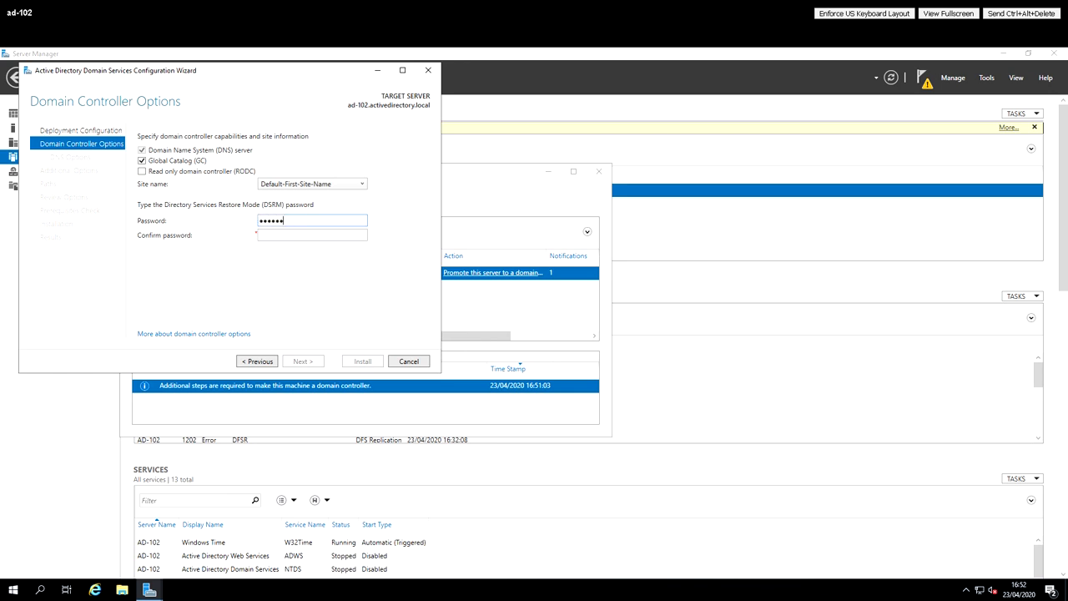
{"action": "type", "text": "••"}
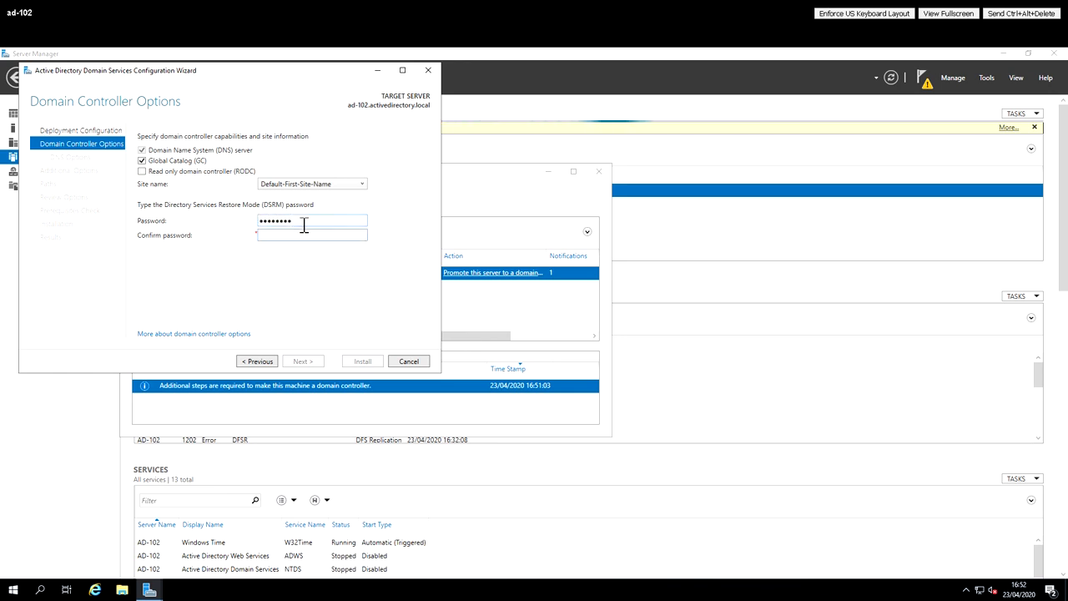
{"action": "type", "text": "••••••"}
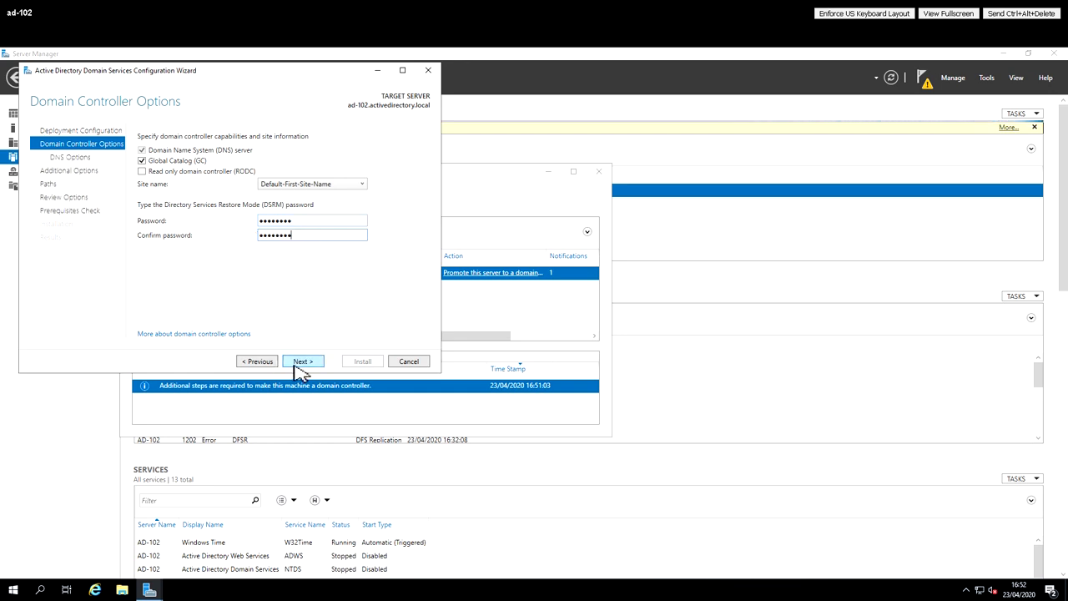
{"action": "left_click", "coordinate": [302, 360]}
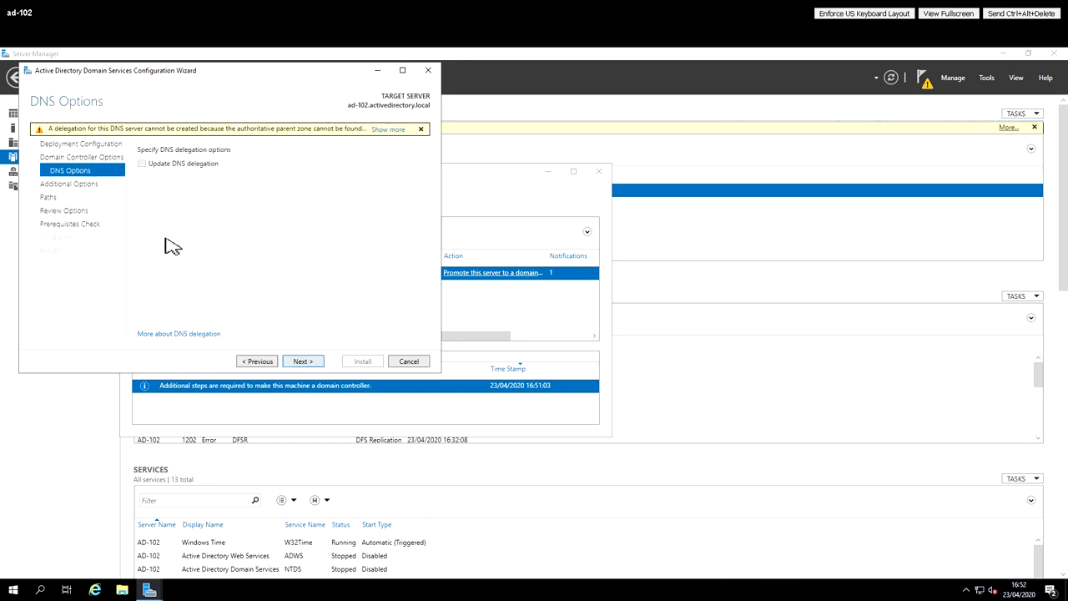
{"action": "mouse_move", "coordinate": [303, 360]}
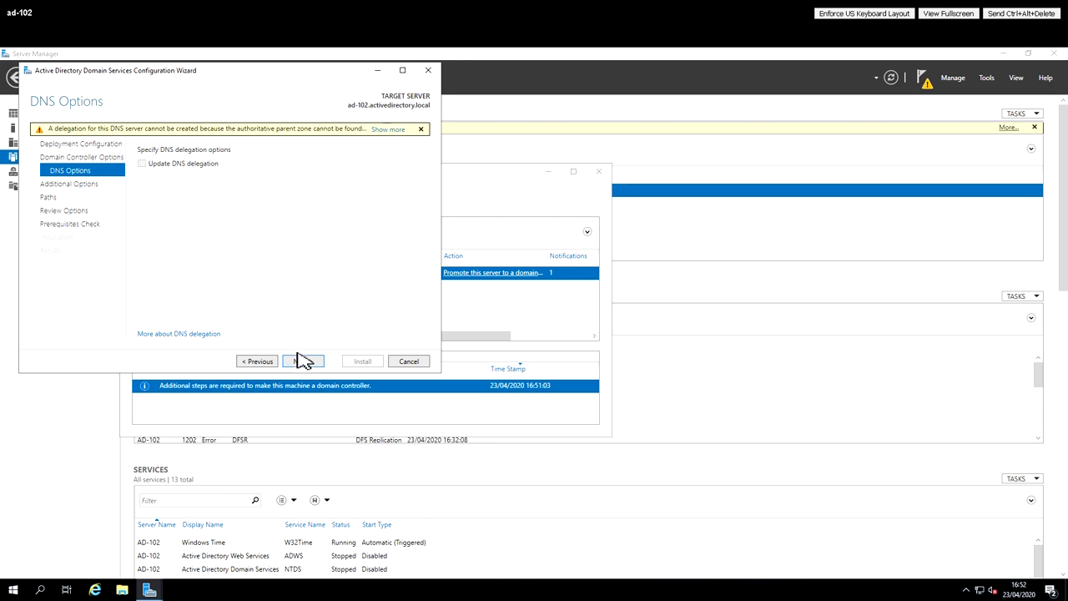
- Dismiss the domain-controller retrieval error and return to Additional Options, replicating from any DC
{"action": "left_click", "coordinate": [302, 360]}
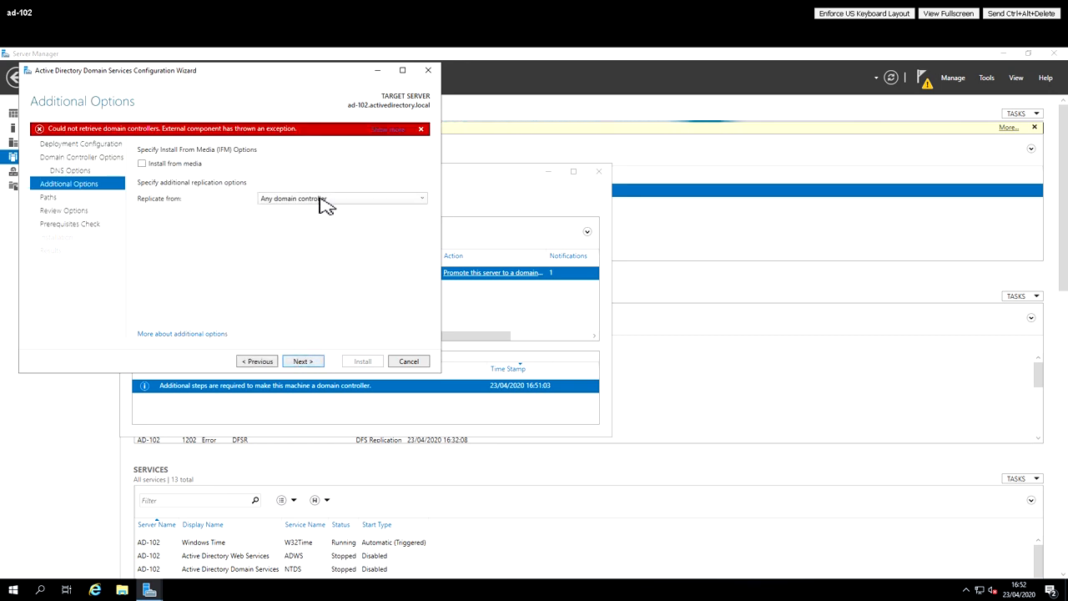
{"action": "left_click", "coordinate": [421, 198]}
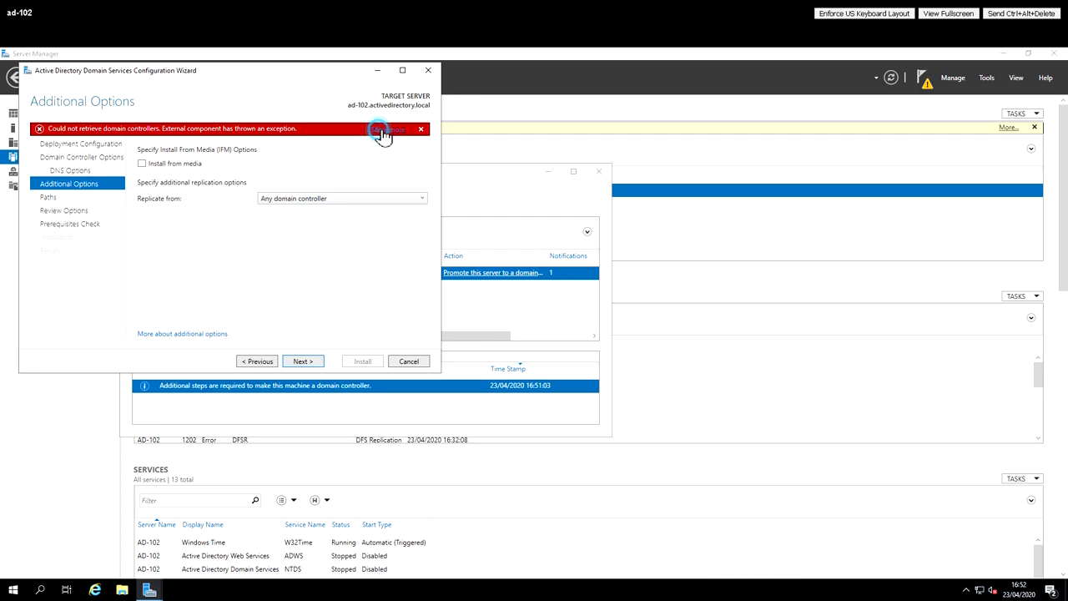
{"action": "left_click", "coordinate": [388, 129]}
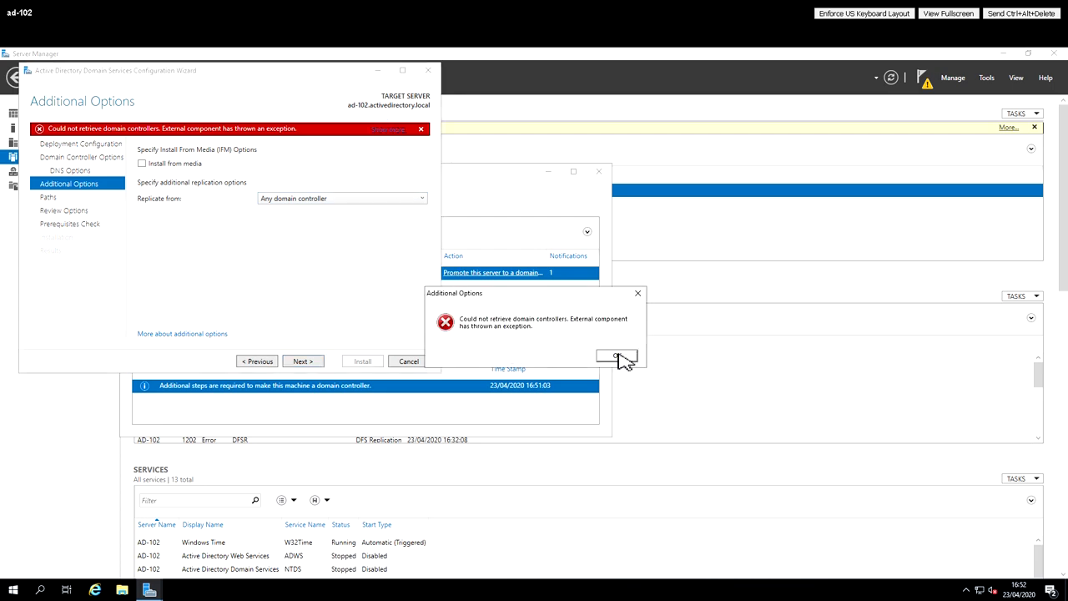
{"action": "left_click", "coordinate": [616, 357]}
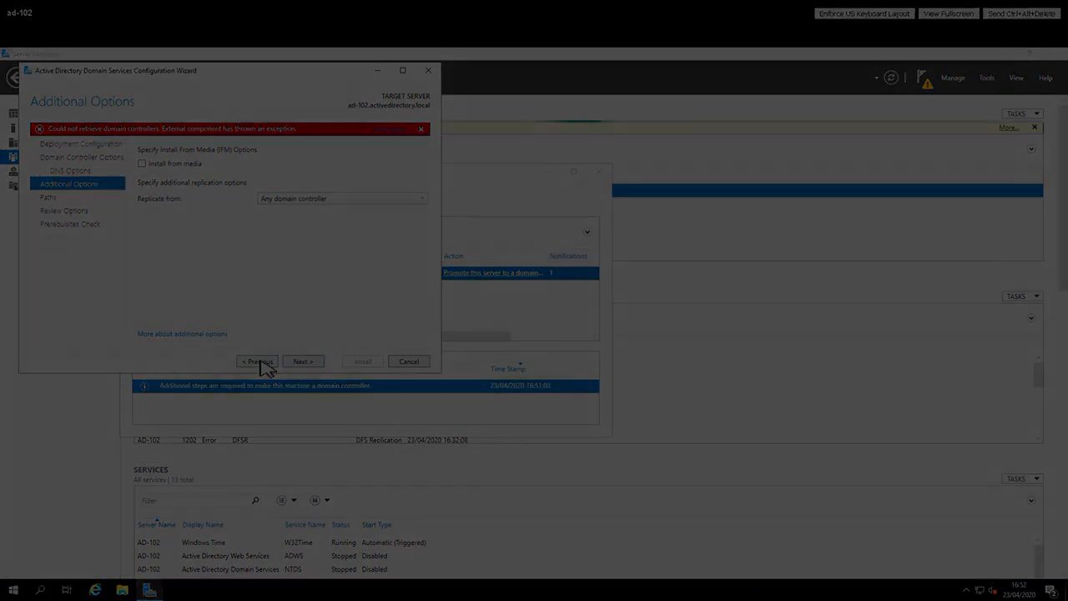
{"action": "left_click", "coordinate": [420, 129]}
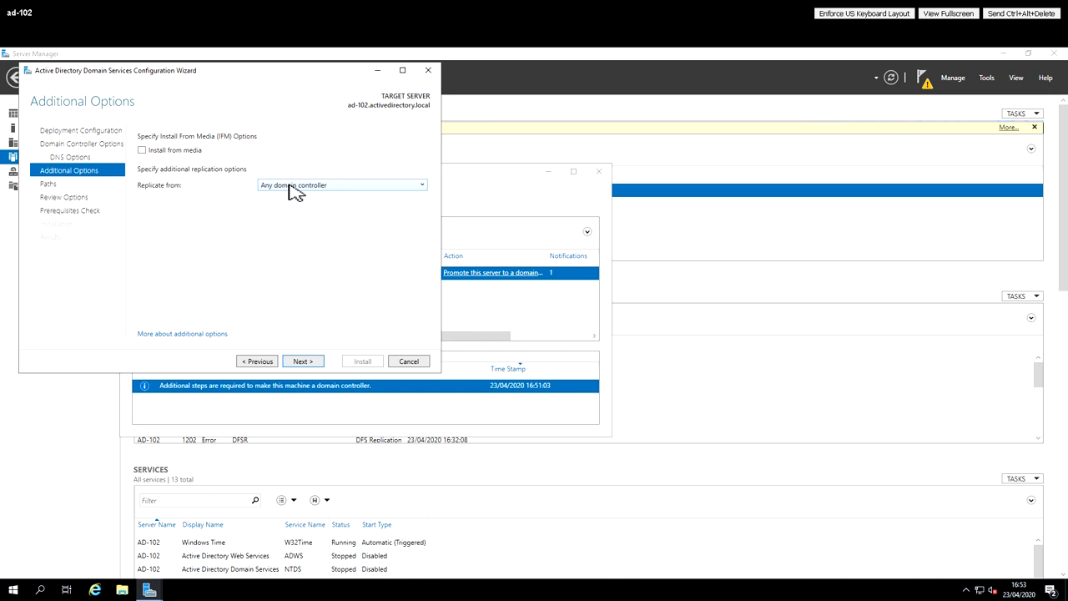
{"action": "mouse_move", "coordinate": [294, 342]}
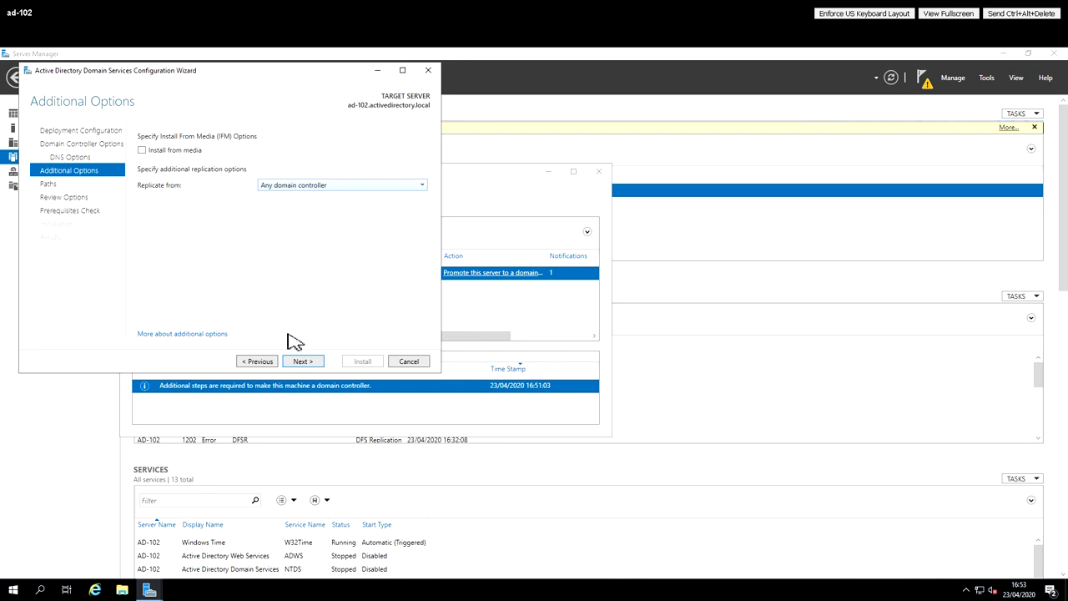
- Advance through Paths and Review Options to a fully passed Prerequisites Check
{"action": "left_click", "coordinate": [303, 361]}
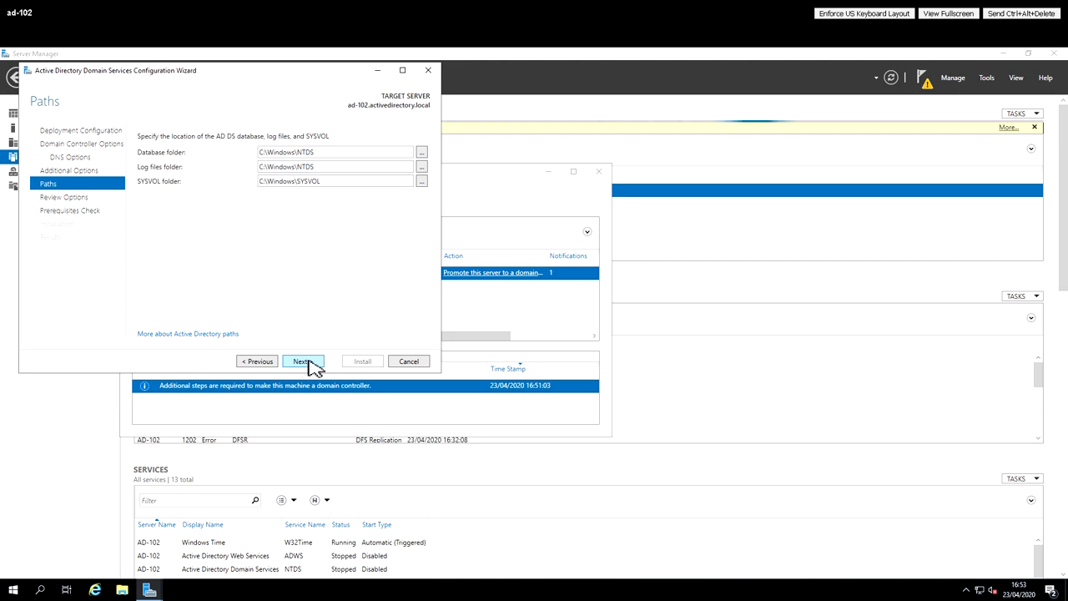
{"action": "left_click", "coordinate": [302, 360]}
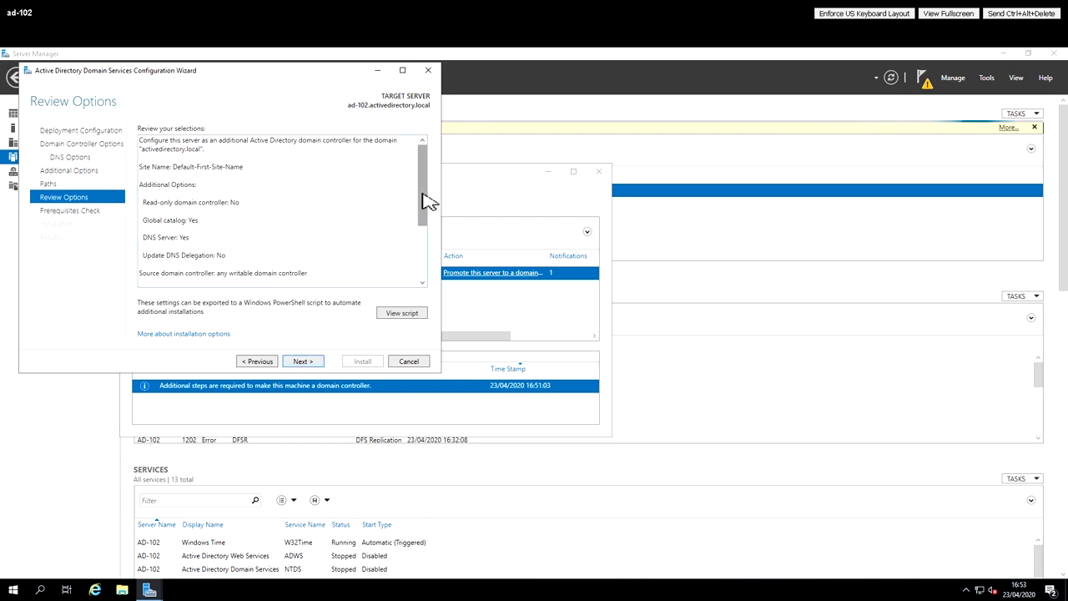
{"action": "left_click", "coordinate": [302, 361]}
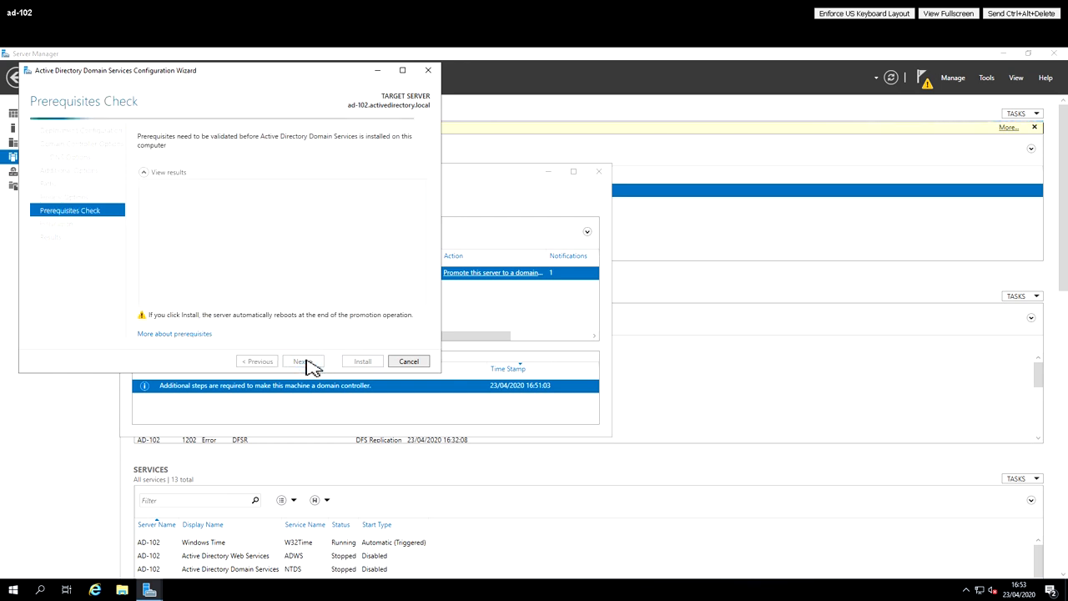
{"action": "left_click", "coordinate": [302, 360]}
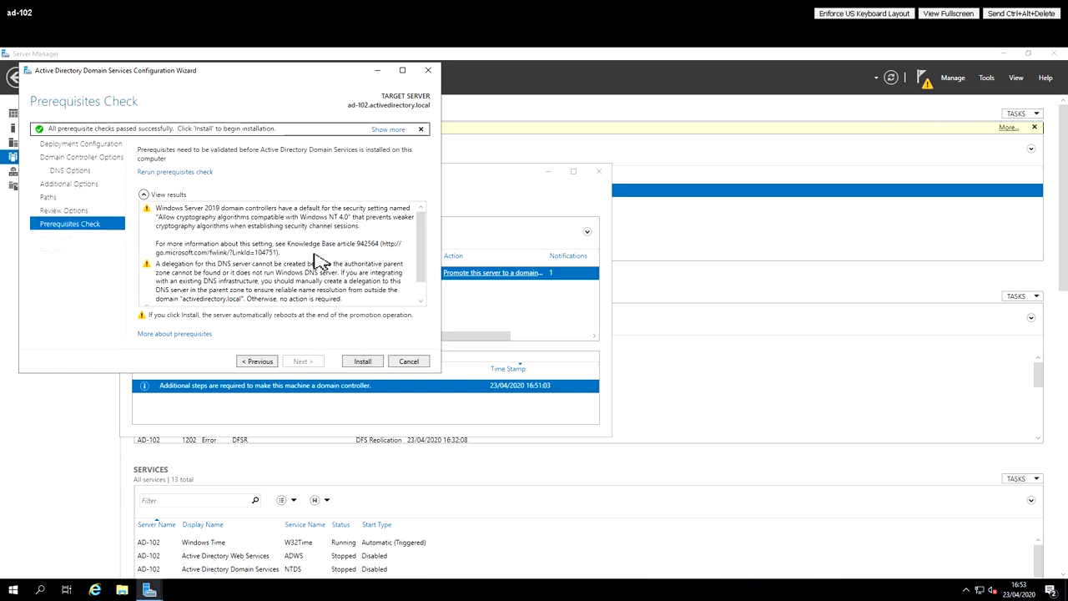
{"action": "mouse_move", "coordinate": [350, 333]}
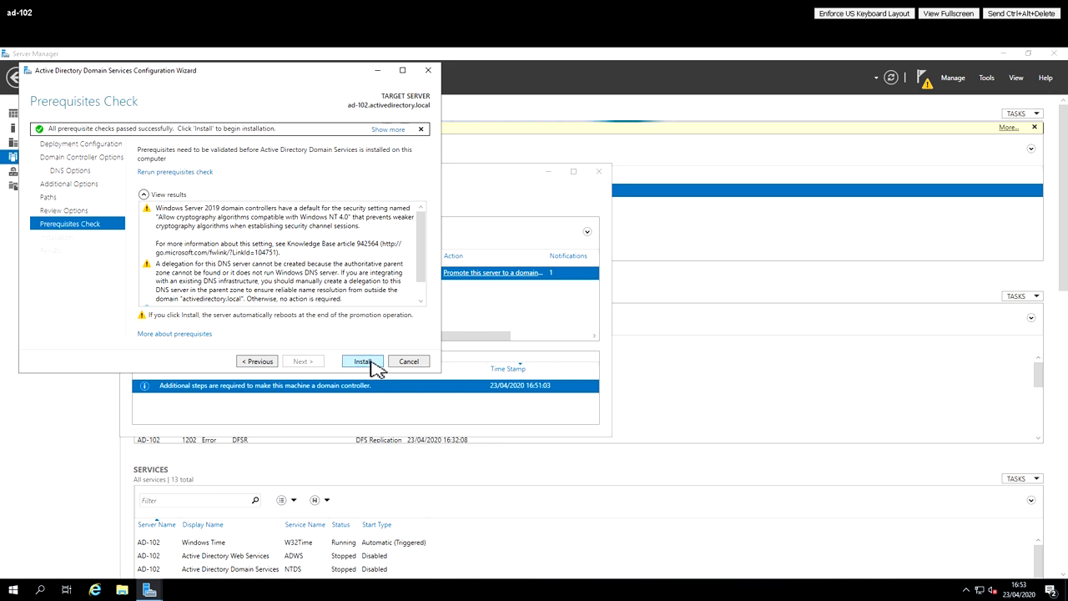
- Install the domain controller and close the sign-out notice as AD-102 restarts
{"action": "left_click", "coordinate": [362, 360]}
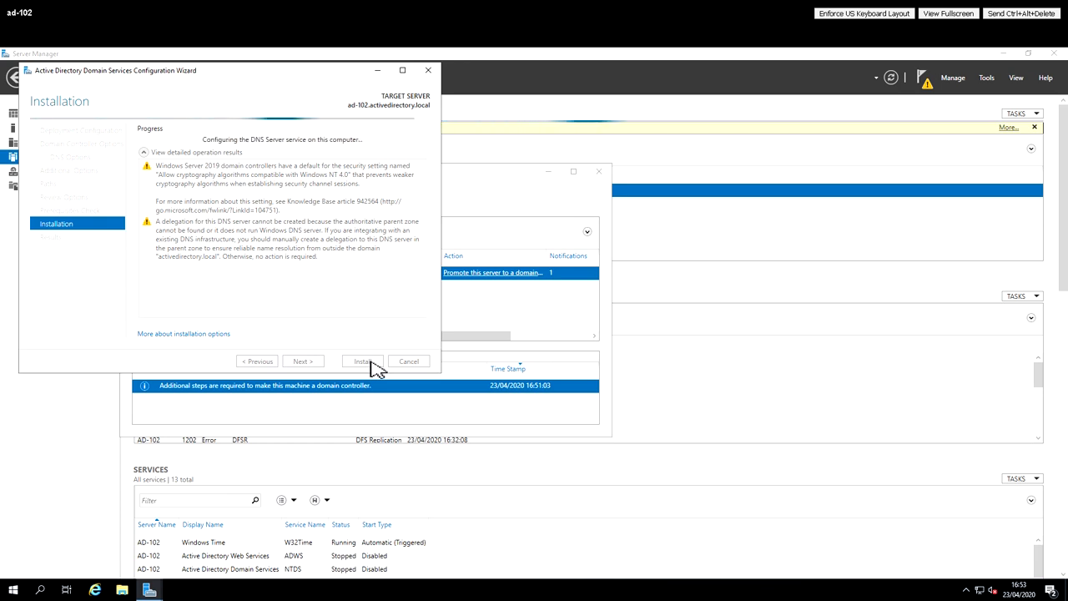
{"action": "left_click", "coordinate": [363, 360]}
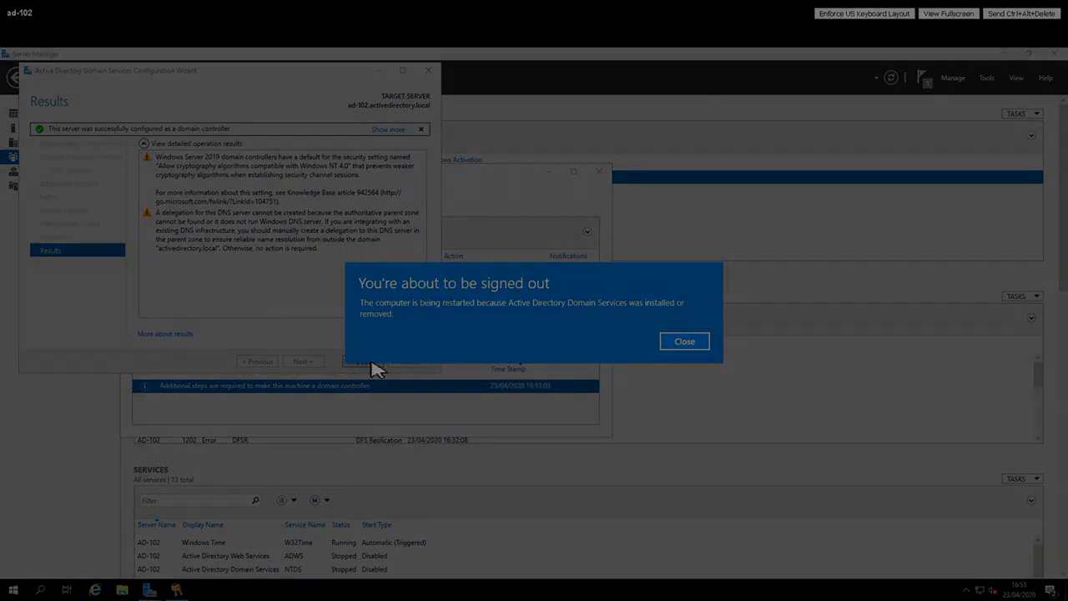
{"action": "left_click", "coordinate": [683, 341]}
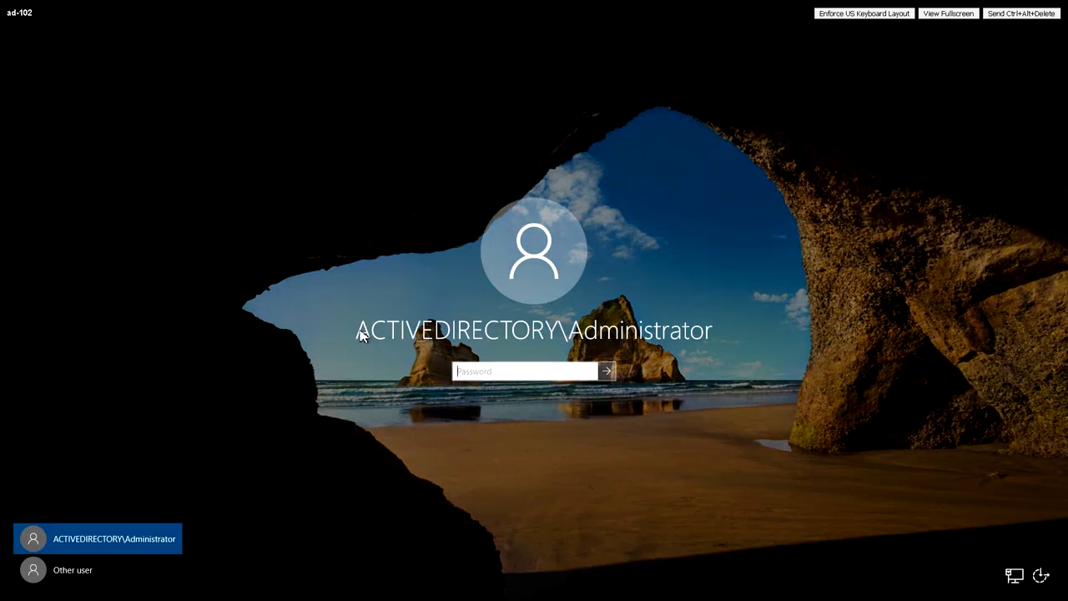
{"action": "mouse_move", "coordinate": [705, 338]}
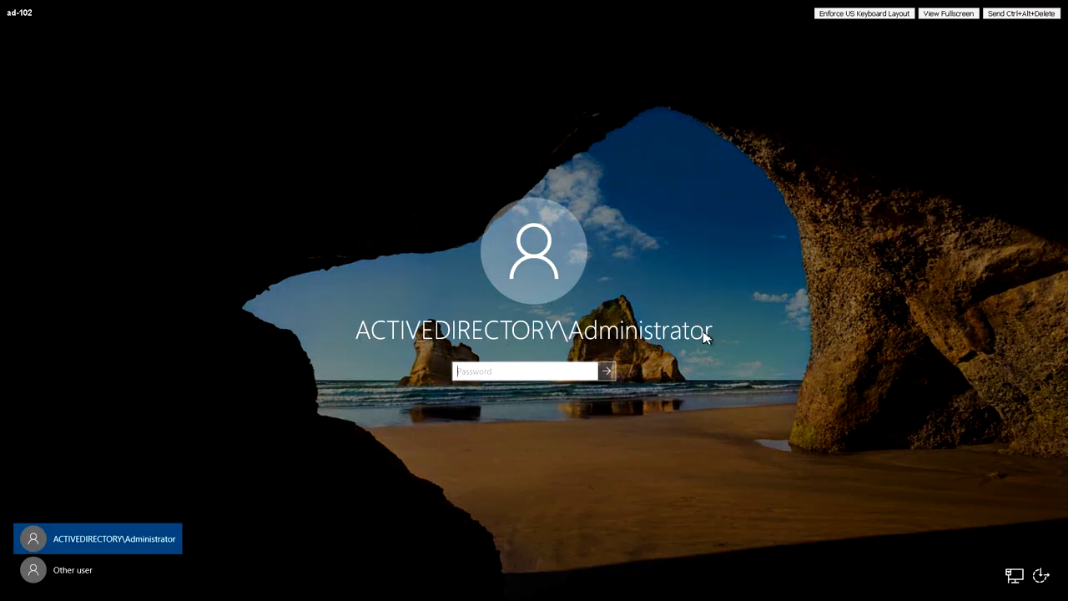
- Sign in as ACTIVEDIRECTORY\Administrator with the domain password
{"action": "left_click", "coordinate": [526, 370]}
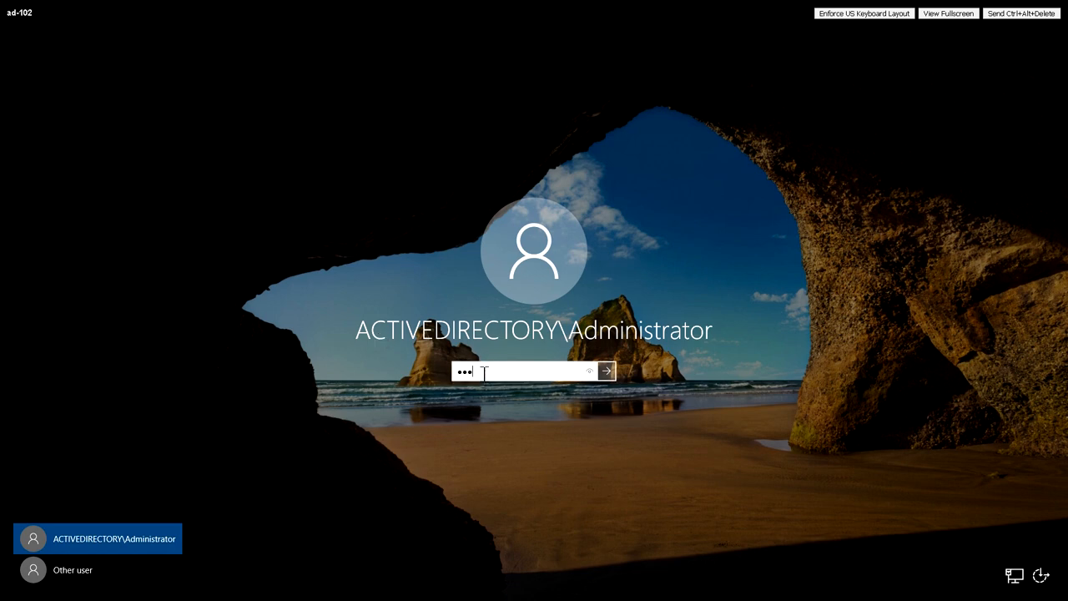
{"action": "left_click", "coordinate": [607, 370]}
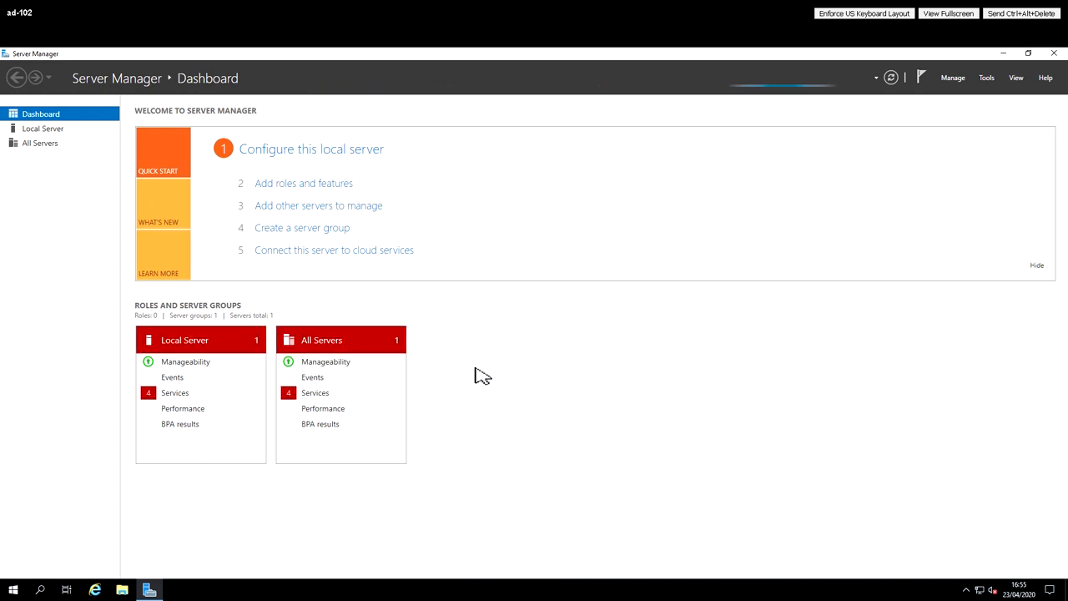
{"action": "mouse_move", "coordinate": [42, 130]}
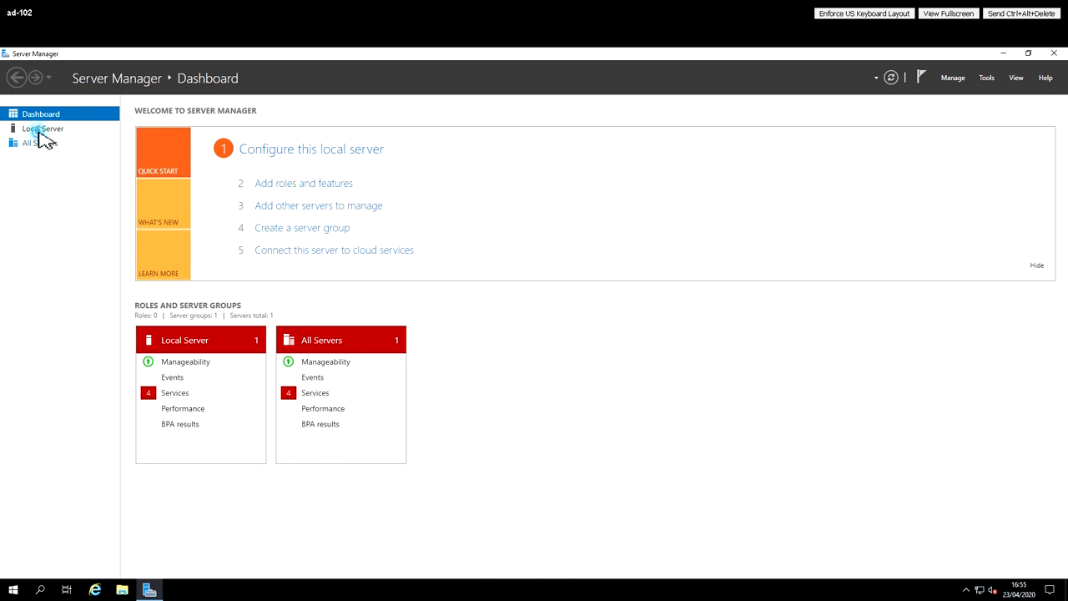
- Check the domain on Local Server and the AD DS role page, then close Server Manager
{"action": "left_click", "coordinate": [43, 128]}
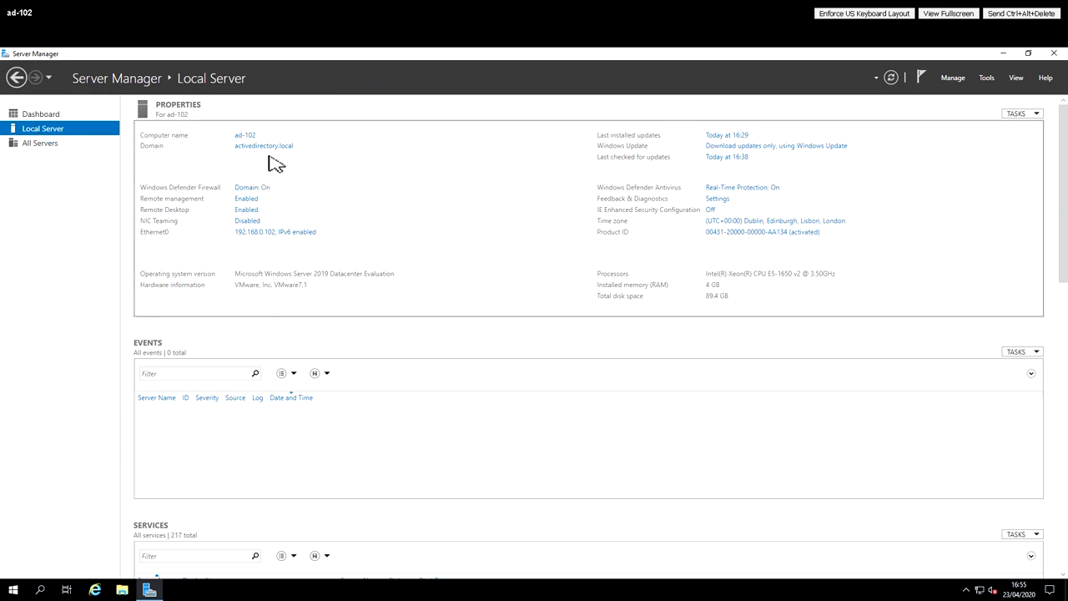
{"action": "mouse_move", "coordinate": [269, 148]}
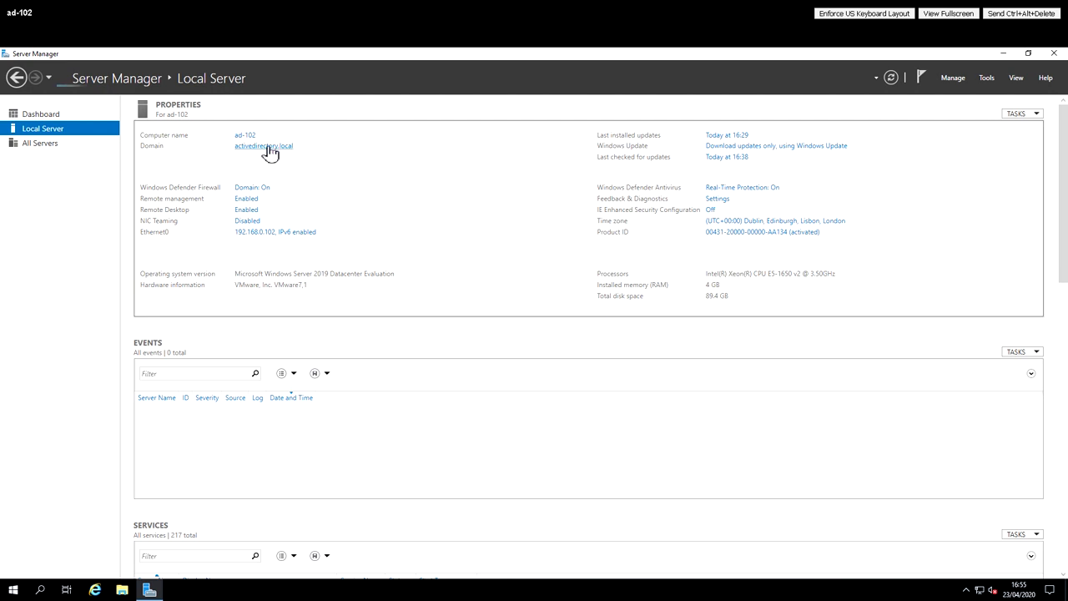
{"action": "left_click", "coordinate": [40, 114]}
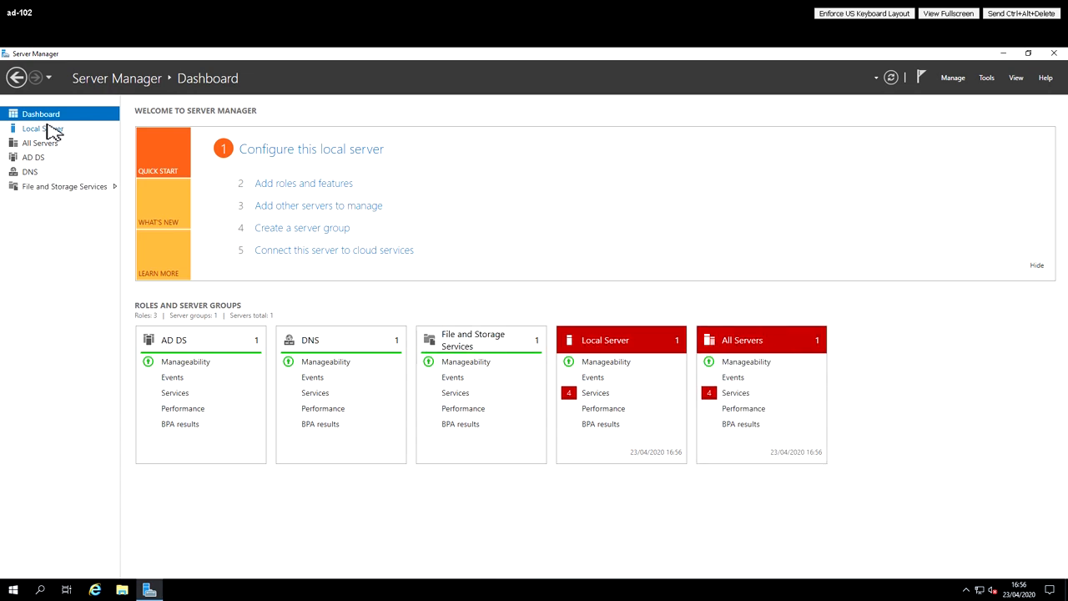
{"action": "left_click", "coordinate": [34, 157]}
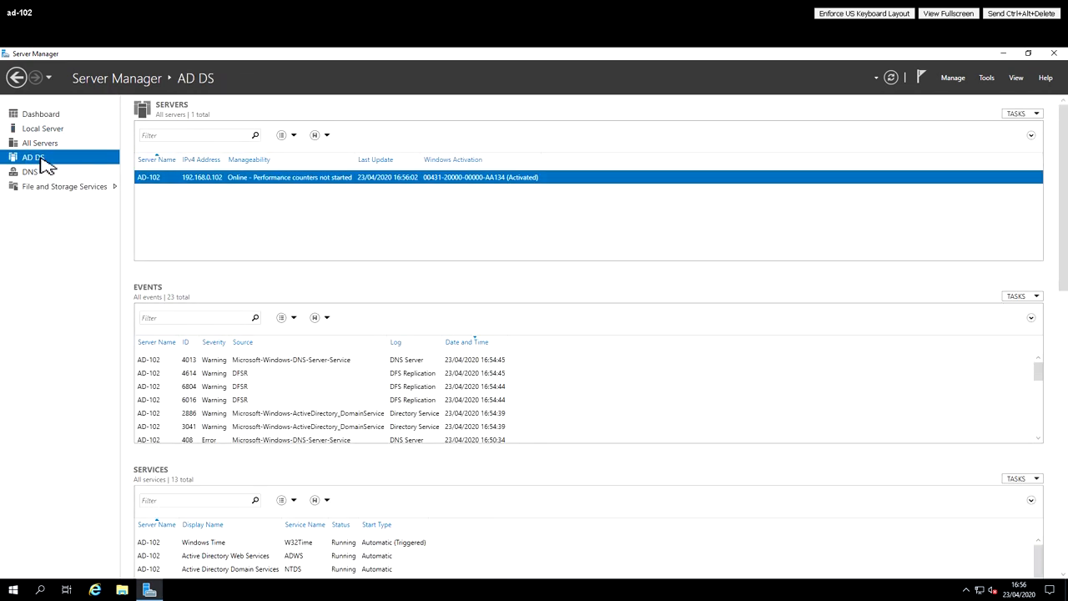
{"action": "mouse_move", "coordinate": [409, 233]}
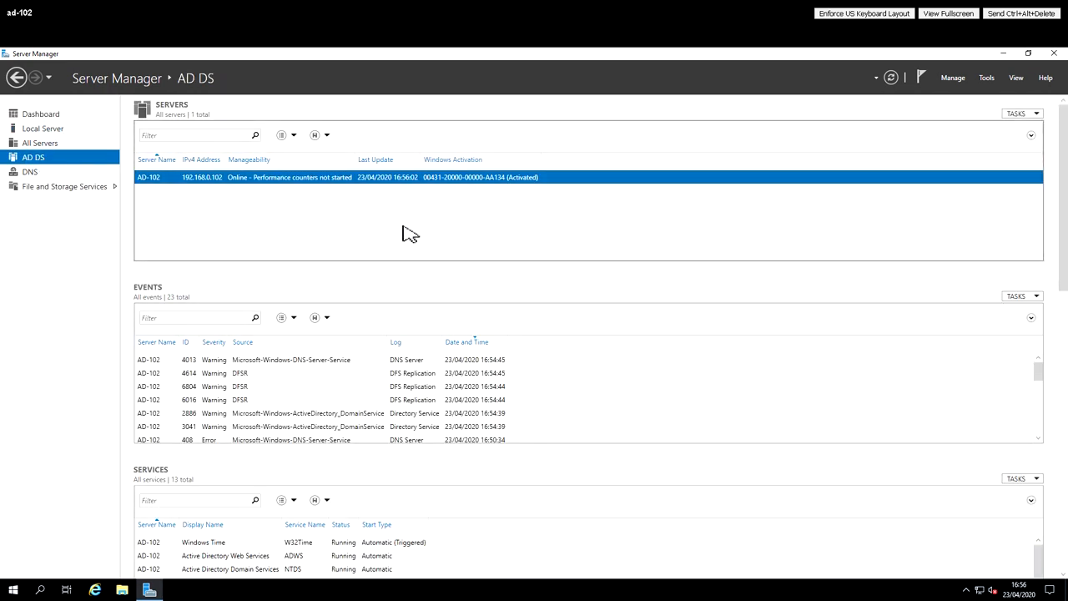
{"action": "mouse_move", "coordinate": [1053, 68]}
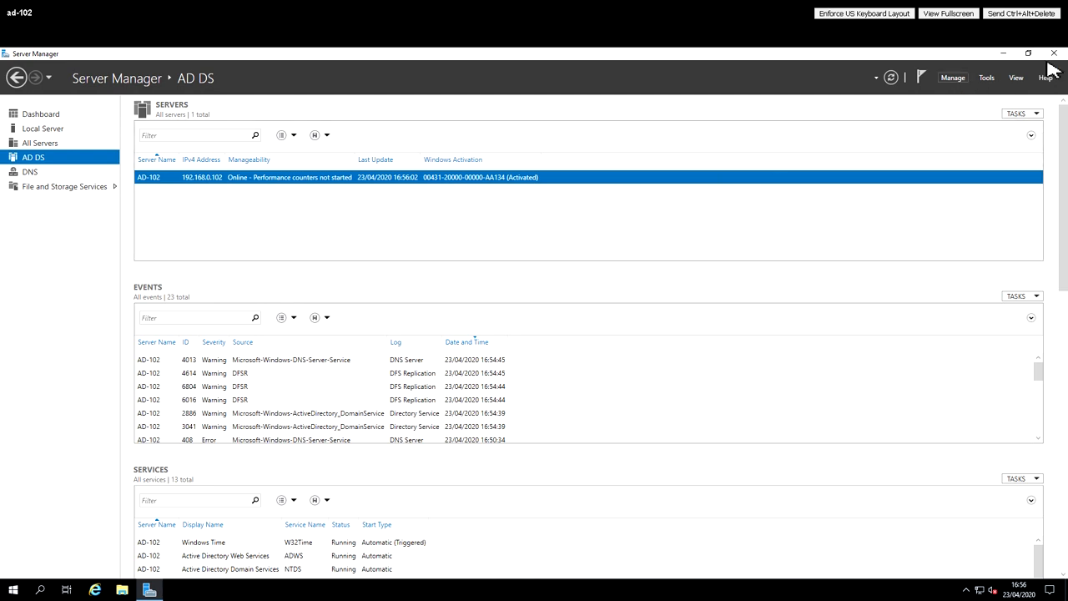
{"action": "left_click", "coordinate": [1053, 52]}
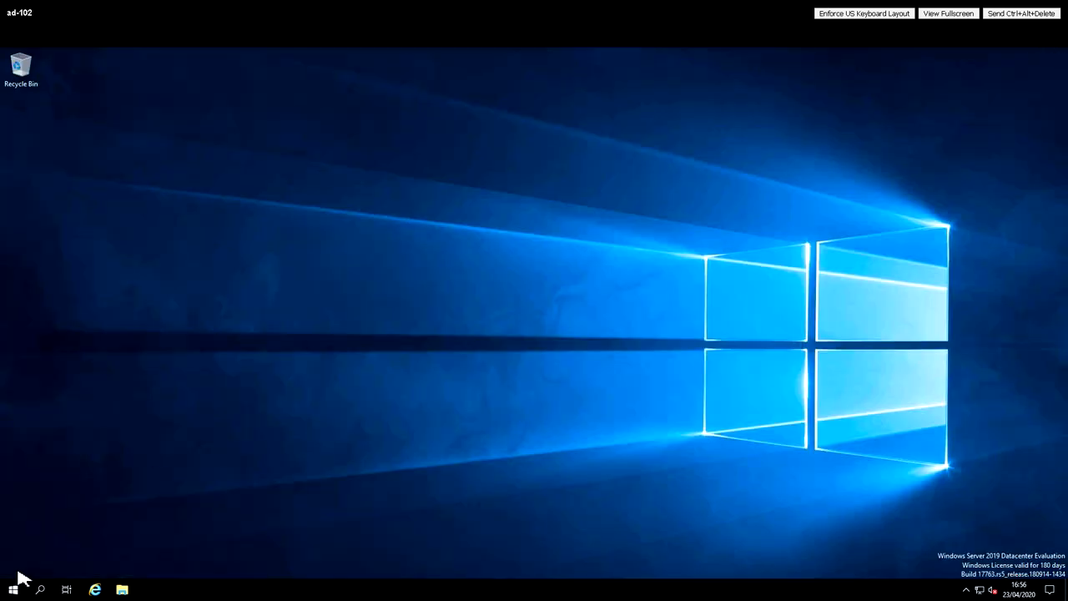
- Launch Active Directory Sites and Services from Windows Administrative Tools in Start
{"action": "left_click", "coordinate": [13, 590]}
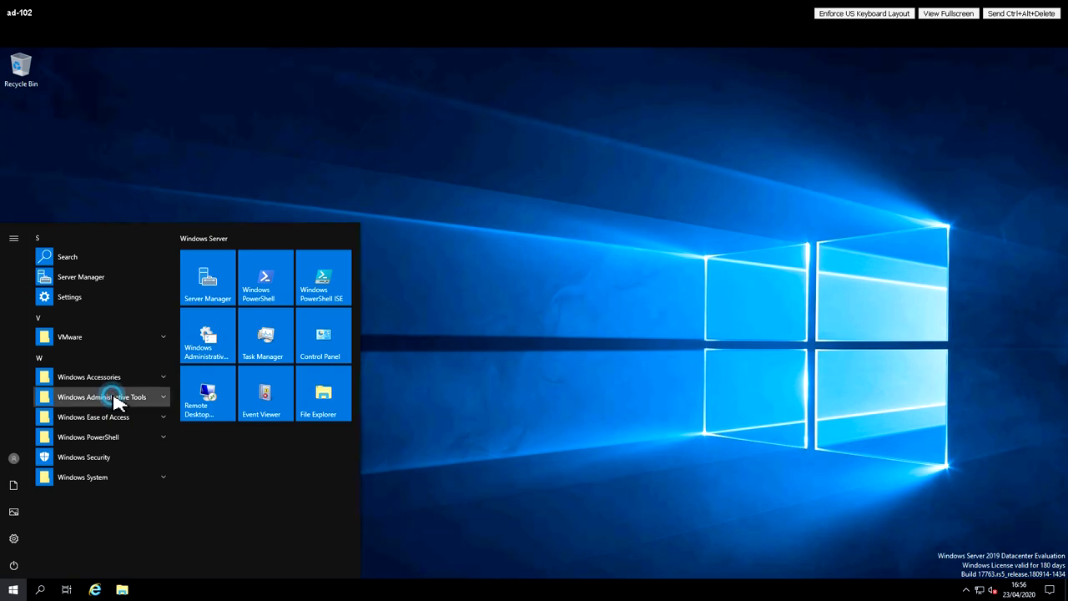
{"action": "left_click", "coordinate": [101, 396]}
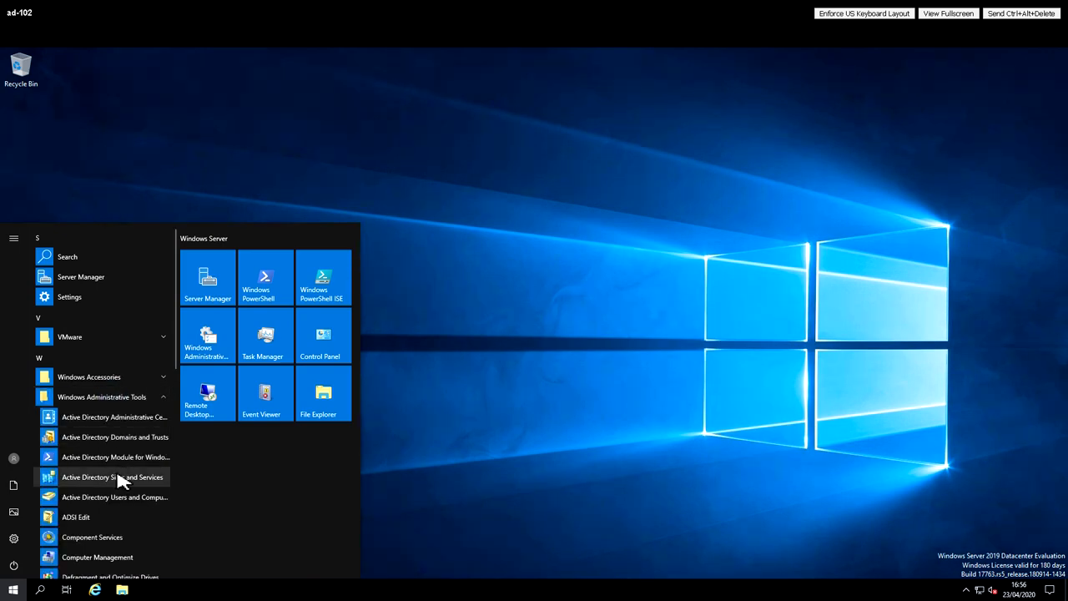
{"action": "right_click", "coordinate": [113, 476]}
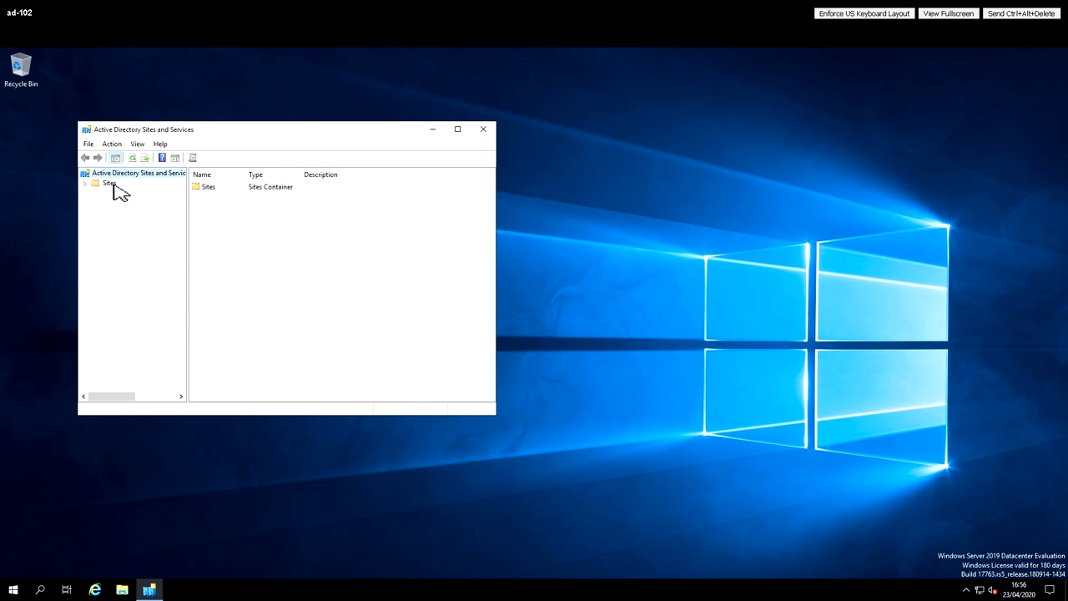
- Expand Sites down to Default-First-Site-Name's servers and widen the tree pane
{"action": "left_click", "coordinate": [110, 183]}
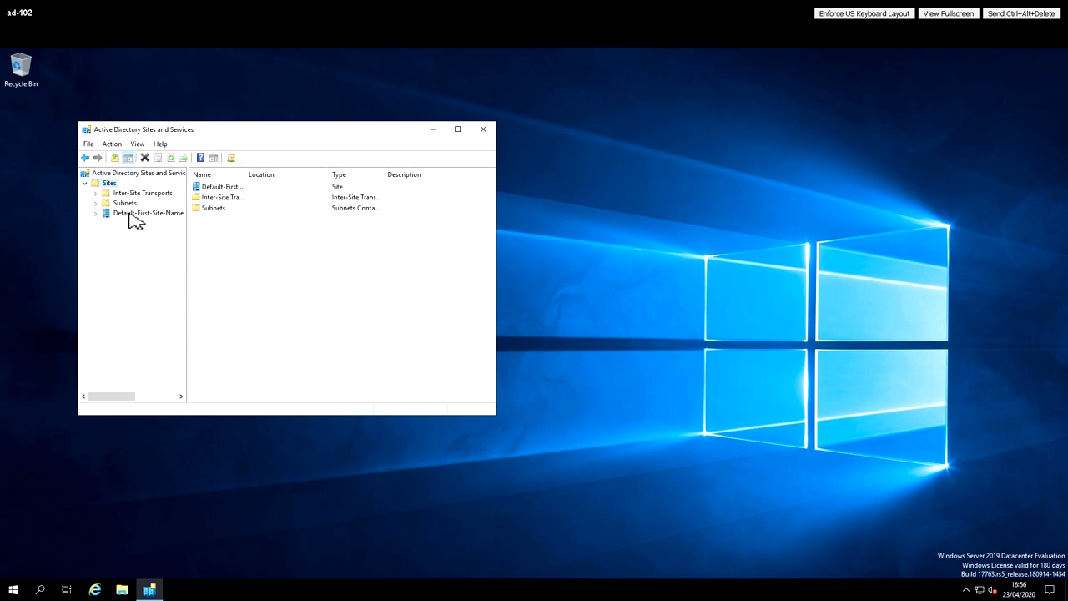
{"action": "left_click", "coordinate": [147, 213]}
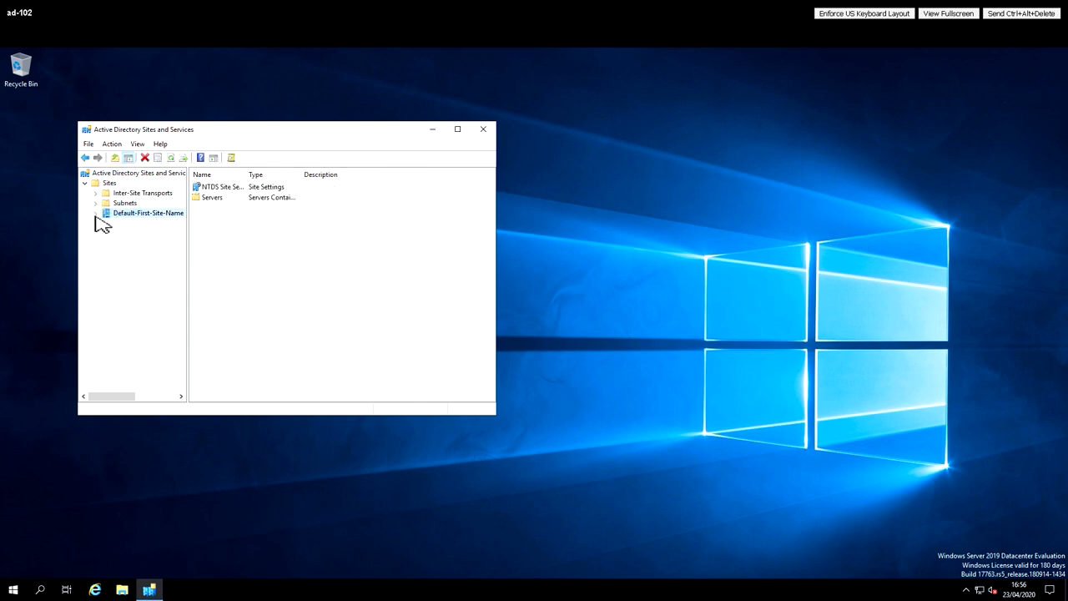
{"action": "left_click", "coordinate": [94, 213]}
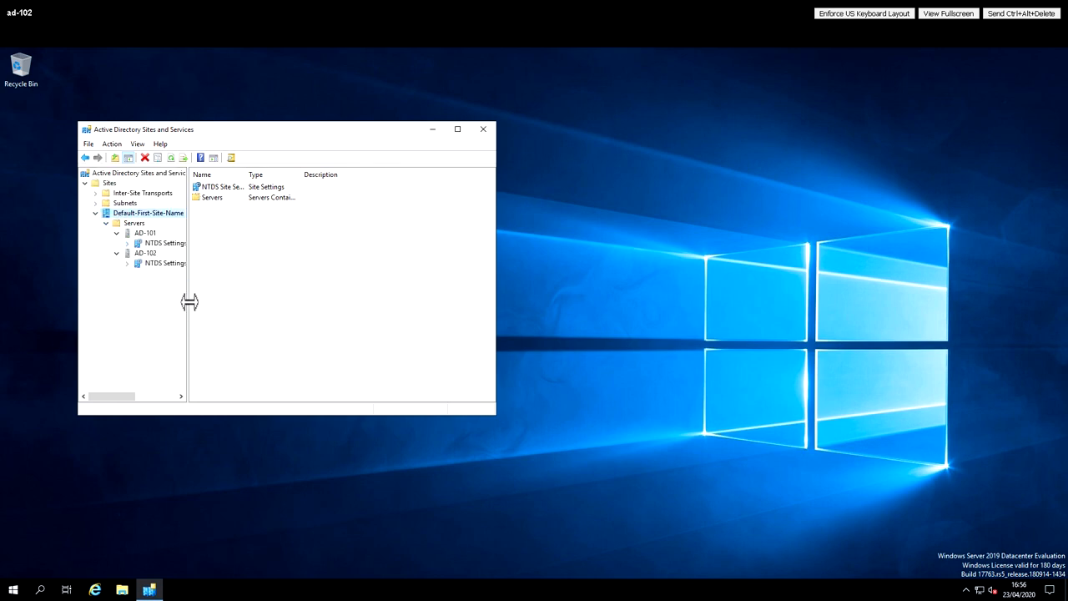
{"action": "left_click_drag", "start_coordinate": [189, 302], "coordinate": [302, 302]}
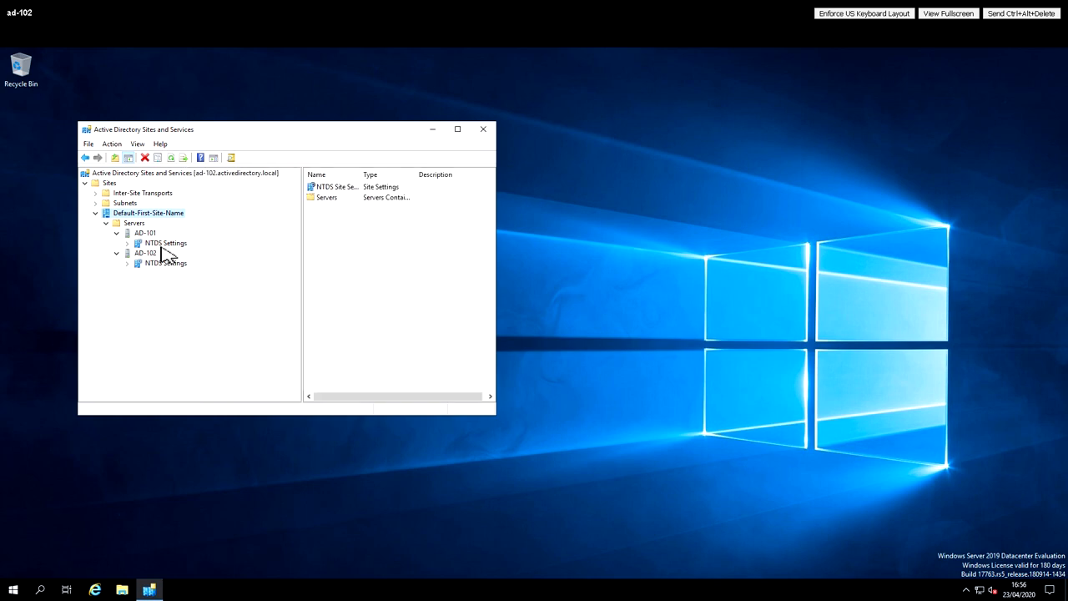
- Inspect AD-101's NTDS Settings connection from AD-102, then select AD-102's connections
{"action": "left_click", "coordinate": [145, 252]}
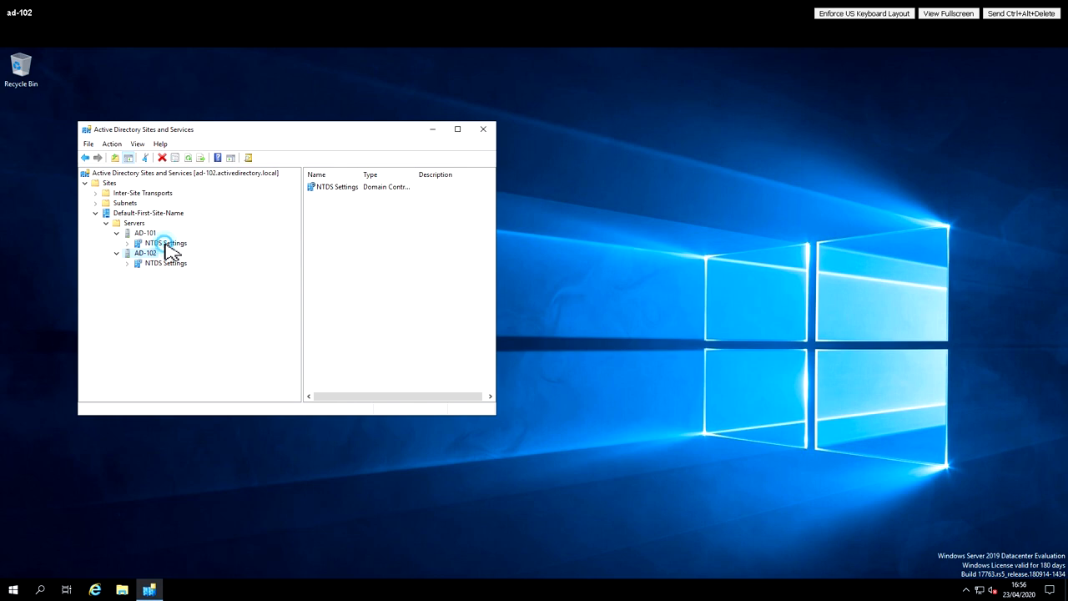
{"action": "left_click", "coordinate": [165, 242]}
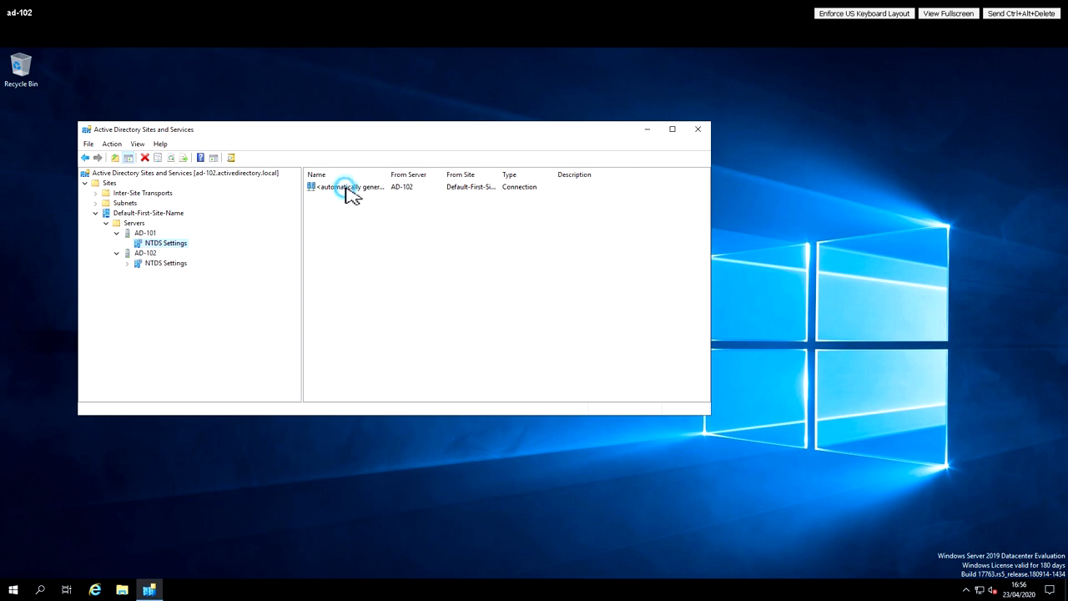
{"action": "left_click", "coordinate": [348, 186]}
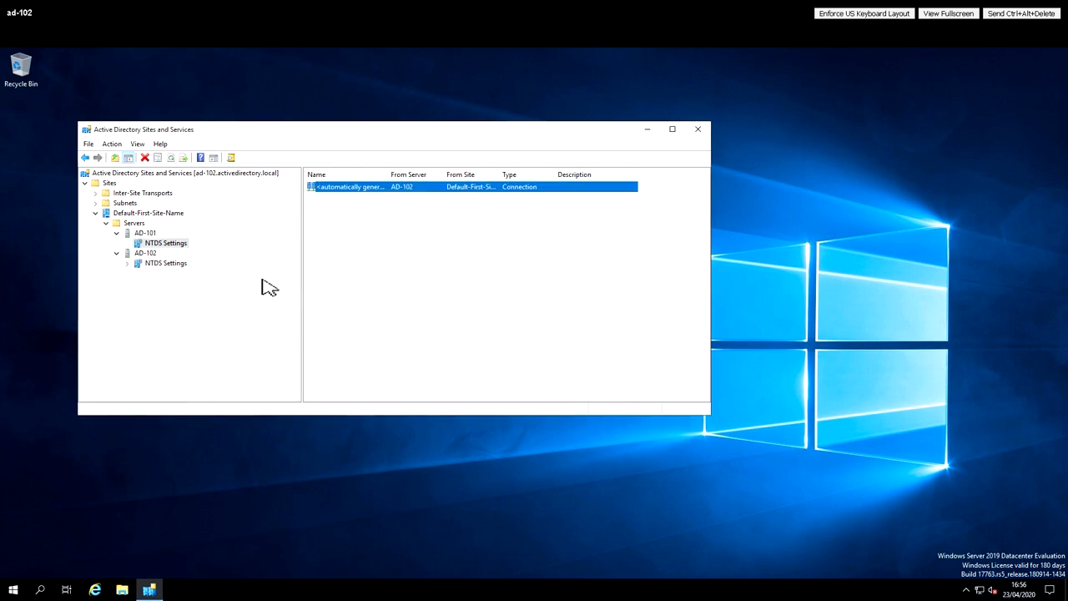
{"action": "left_click", "coordinate": [165, 263]}
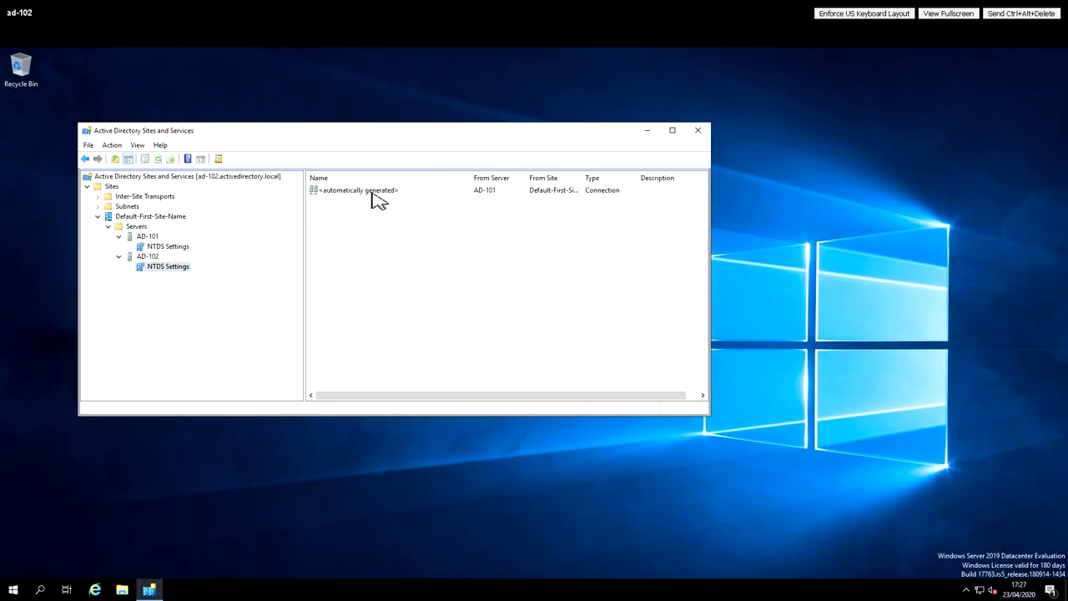
- Confirm the <automatically generated> connection's Properties show it replicating from AD-101, then open Start
{"action": "right_click", "coordinate": [357, 190]}
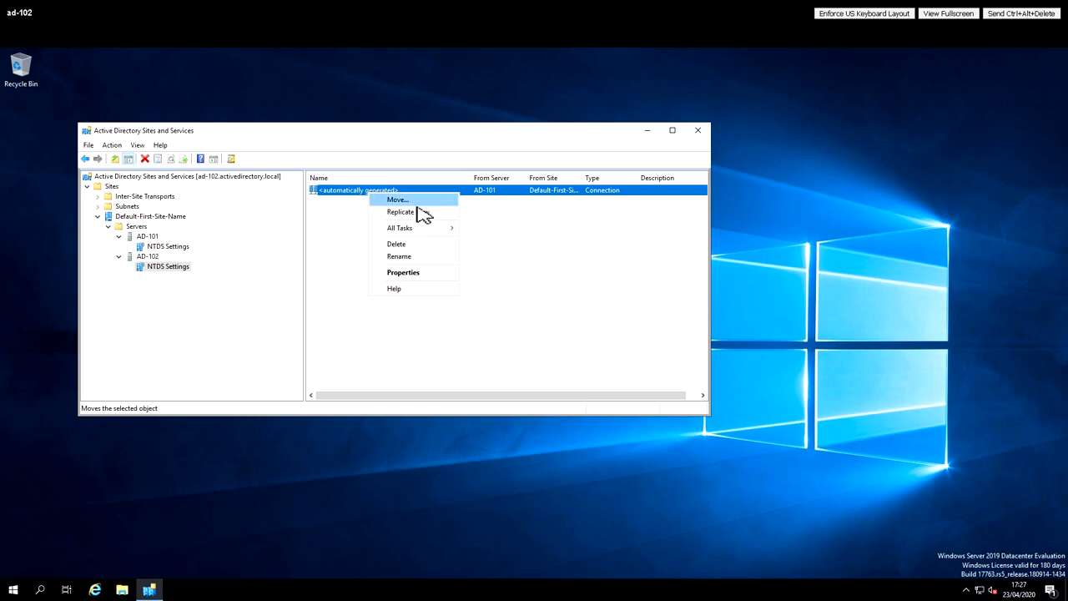
{"action": "left_click", "coordinate": [401, 212]}
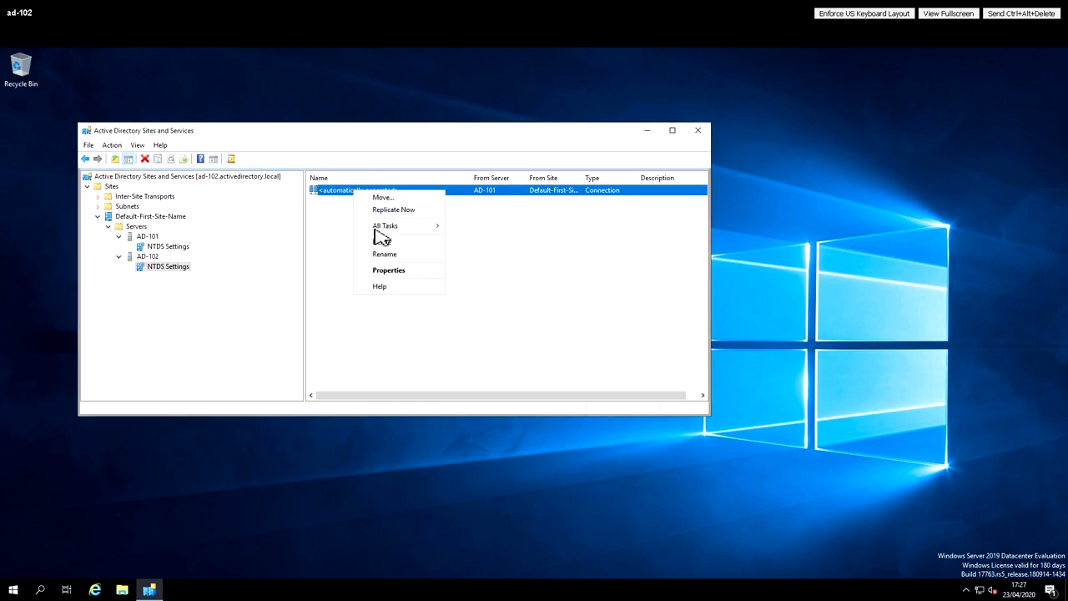
{"action": "left_click", "coordinate": [388, 269]}
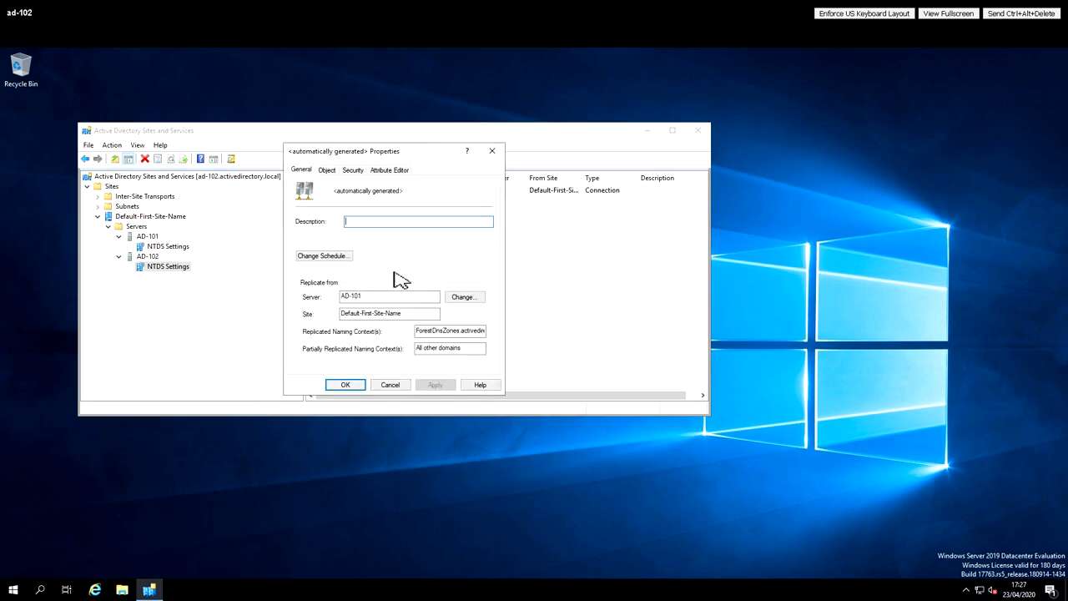
{"action": "mouse_move", "coordinate": [461, 417]}
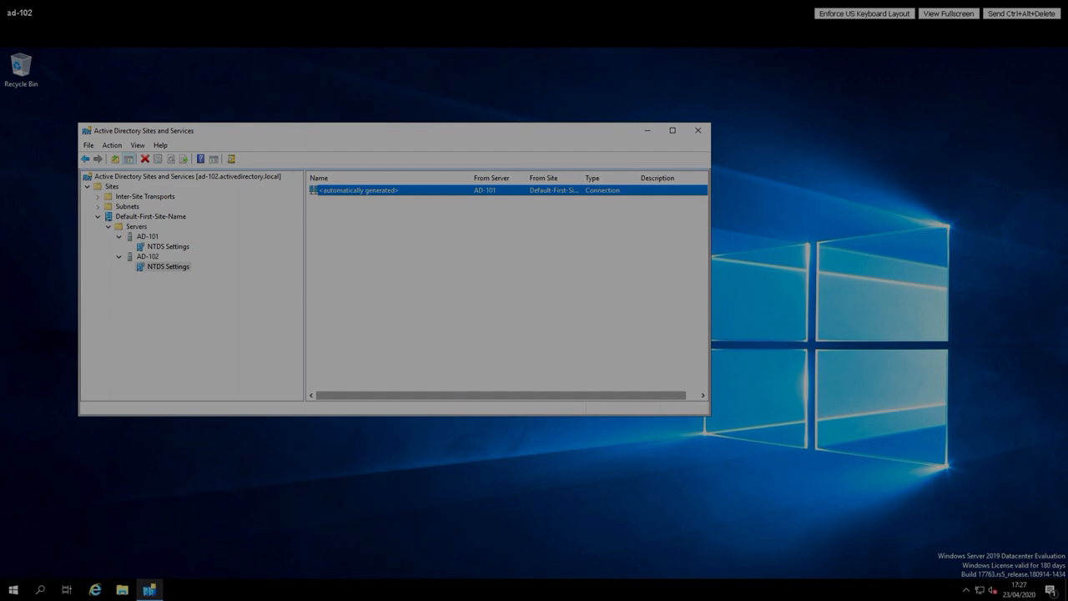
{"action": "left_click", "coordinate": [12, 589]}
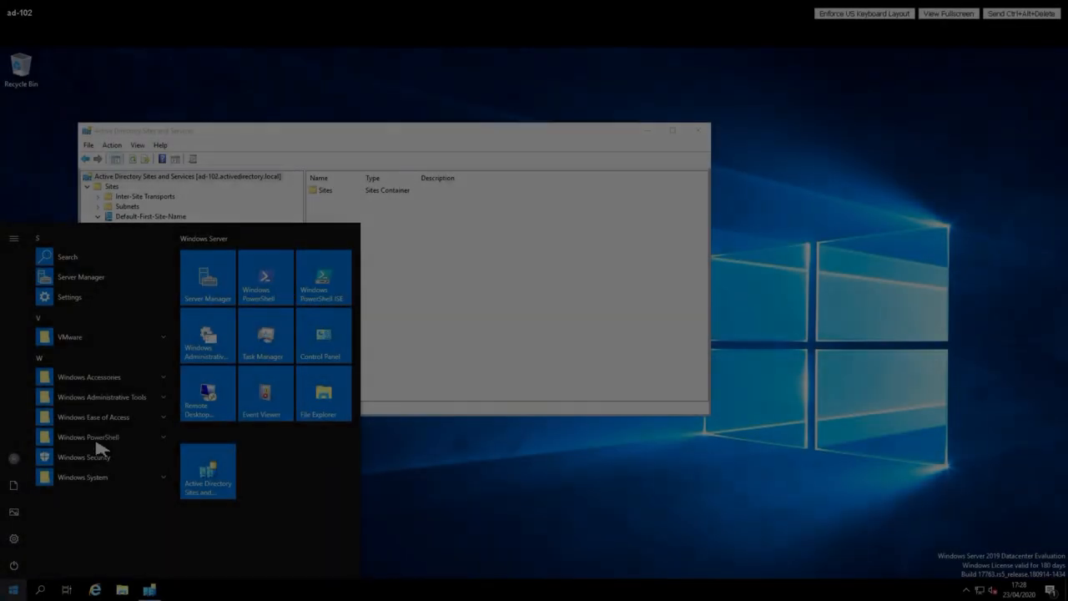
- Open Active Directory Users and Computers from the Windows Administrative Tools folder
{"action": "left_click", "coordinate": [102, 396]}
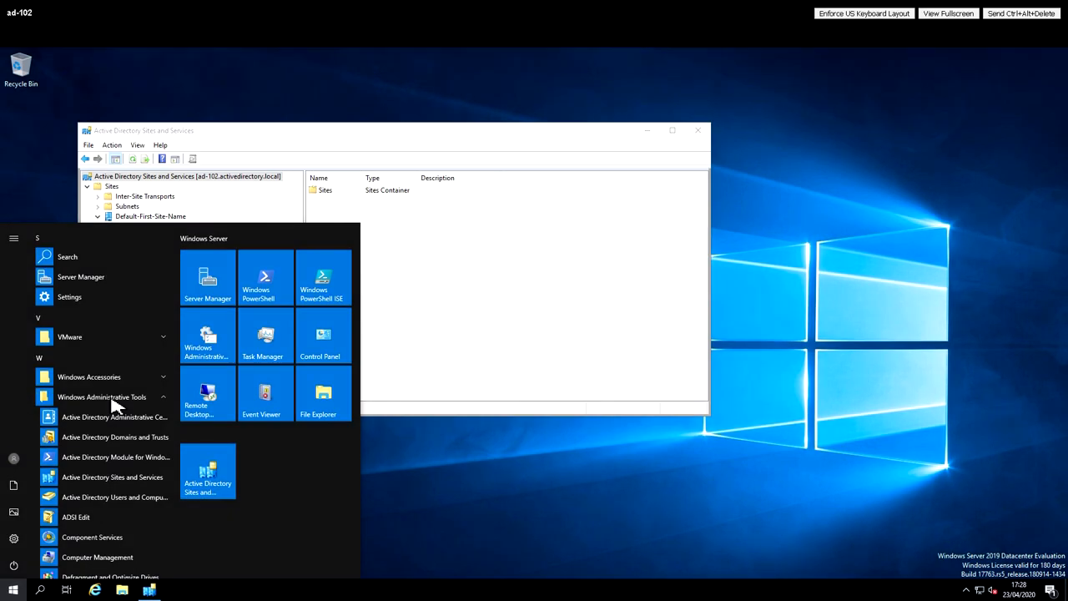
{"action": "mouse_move", "coordinate": [129, 496]}
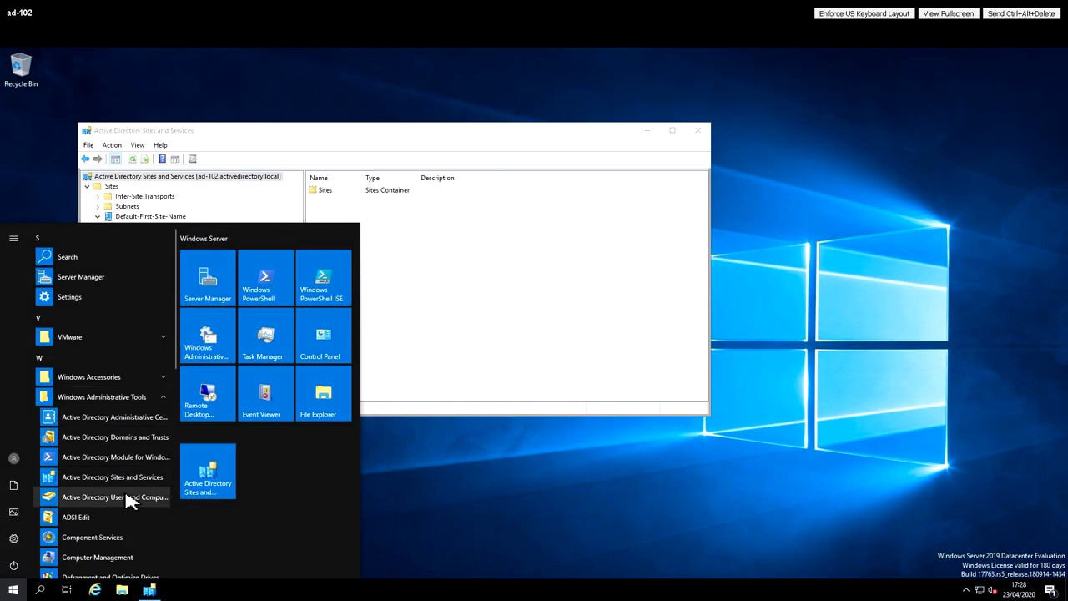
{"action": "left_click", "coordinate": [124, 492]}
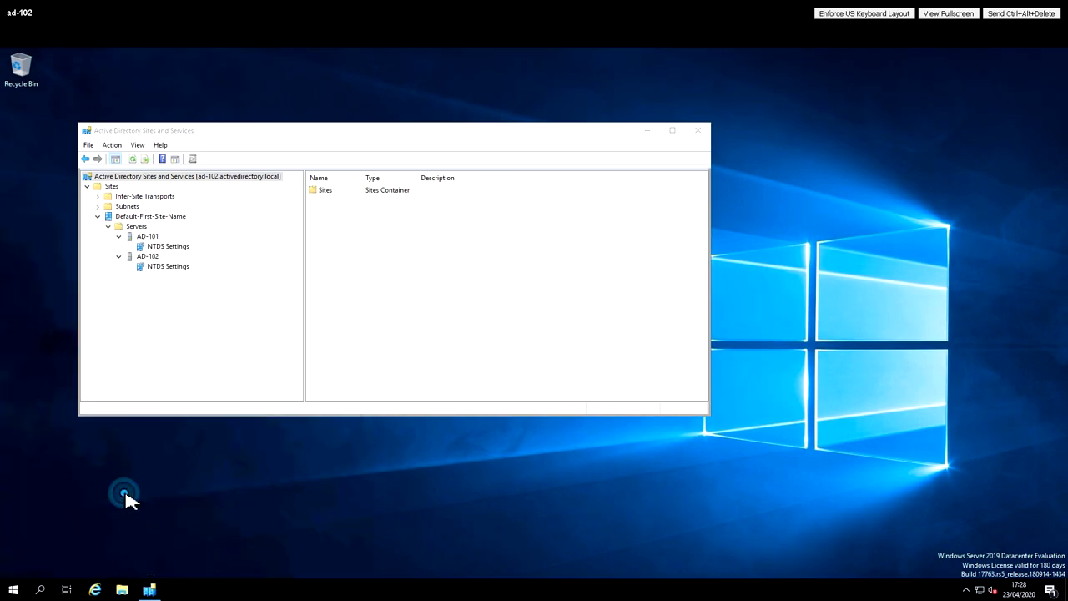
{"action": "left_click", "coordinate": [176, 590]}
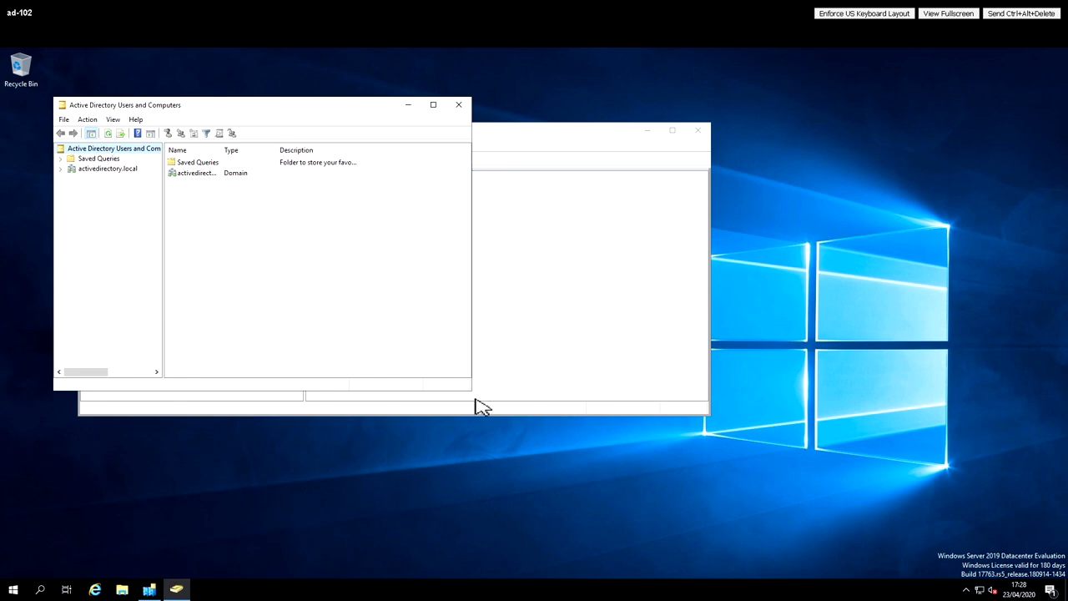
{"action": "mouse_move", "coordinate": [111, 188]}
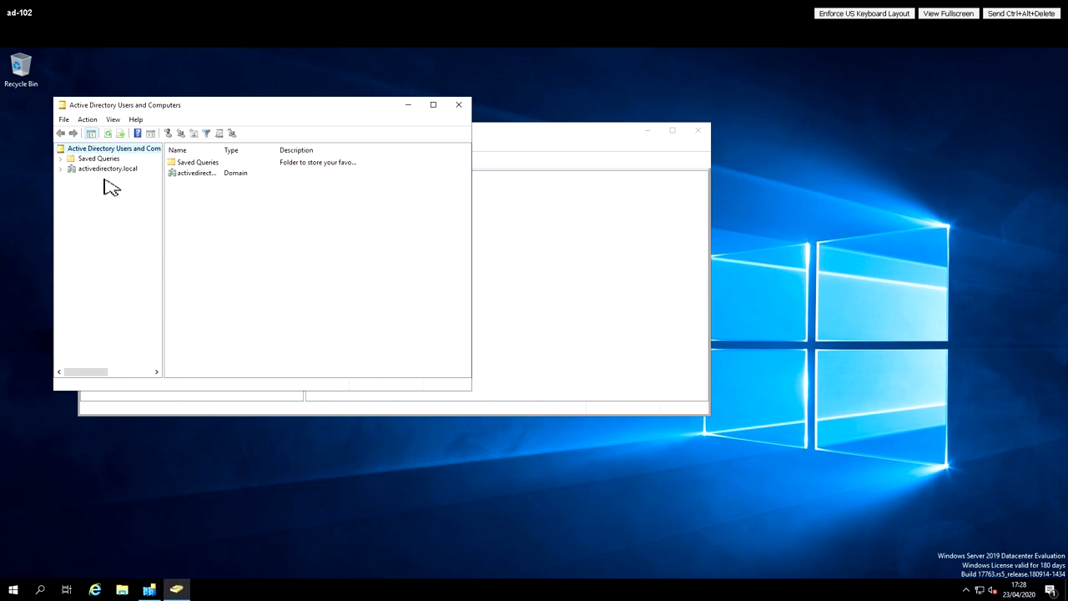
- Check the activedirectory.local Operations Masters tabs showing ad-101 holds the RID, PDC and Infrastructure roles
{"action": "right_click", "coordinate": [107, 169]}
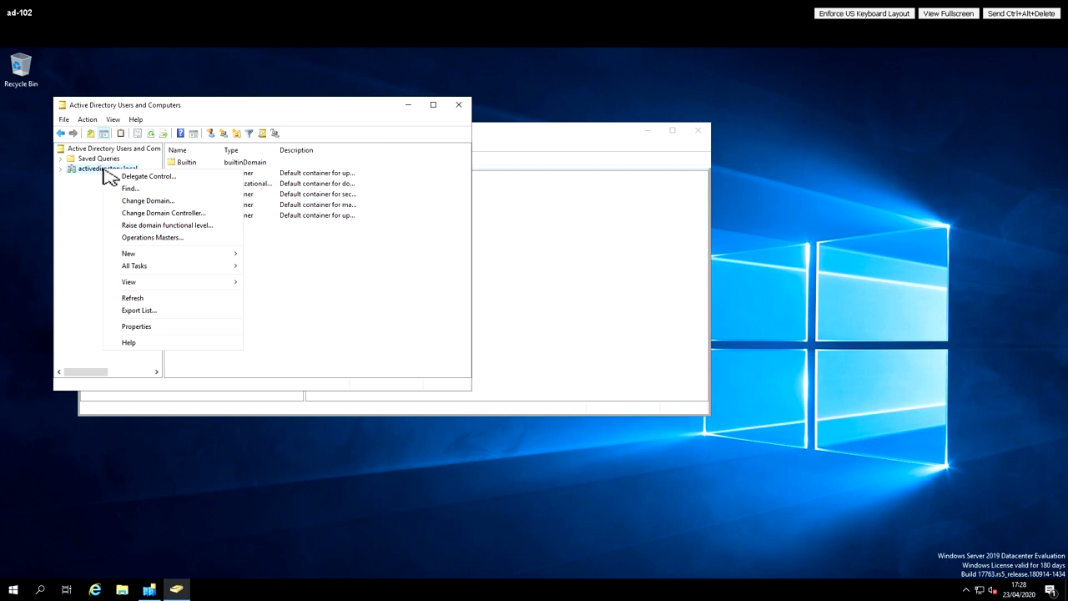
{"action": "mouse_move", "coordinate": [152, 237]}
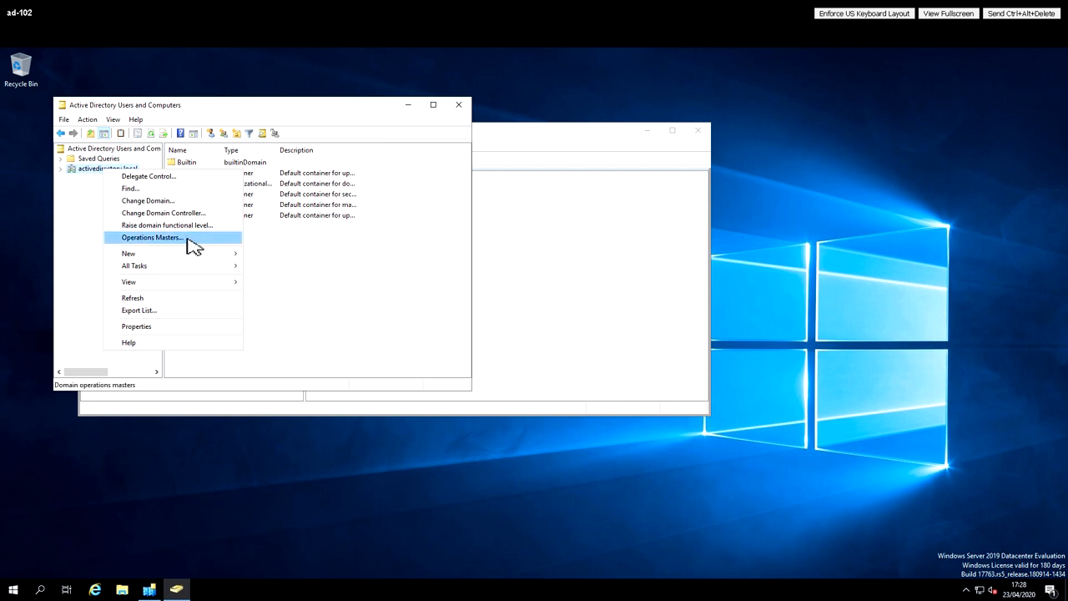
{"action": "left_click", "coordinate": [151, 237]}
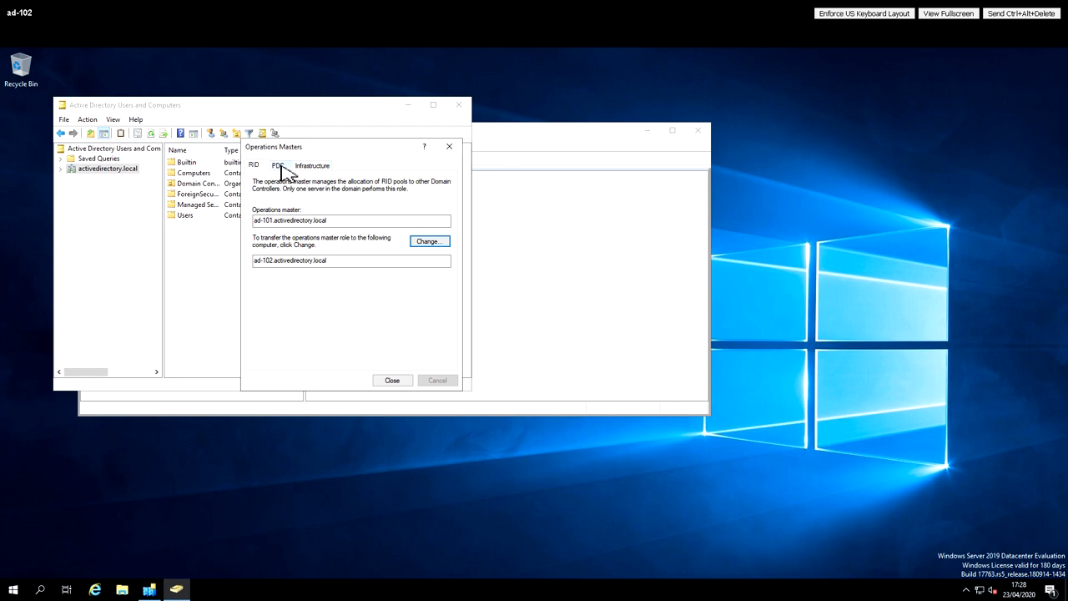
{"action": "left_click", "coordinate": [278, 164]}
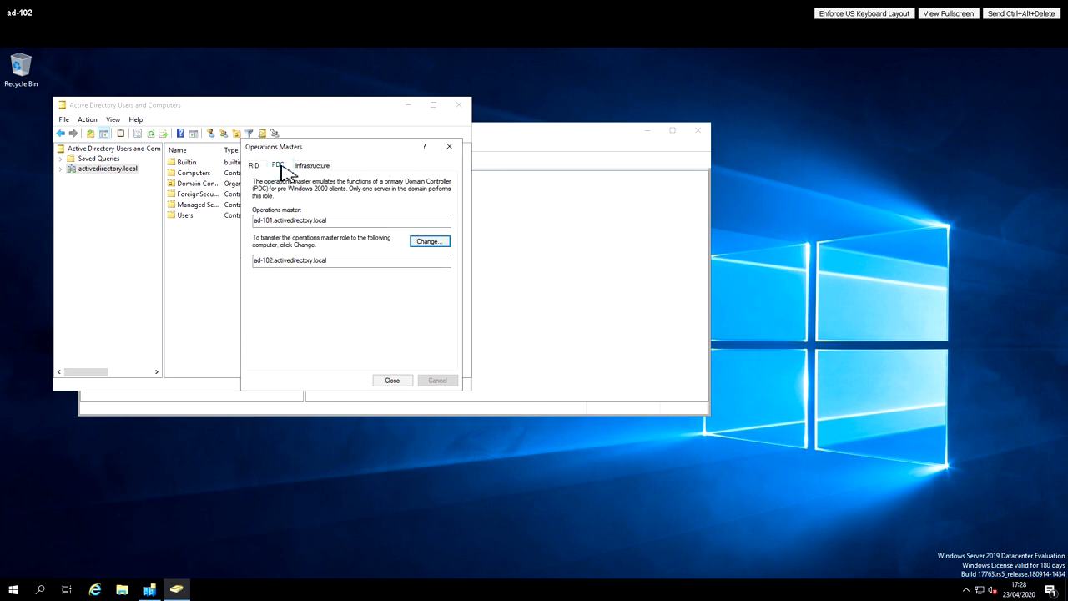
{"action": "mouse_move", "coordinate": [321, 166]}
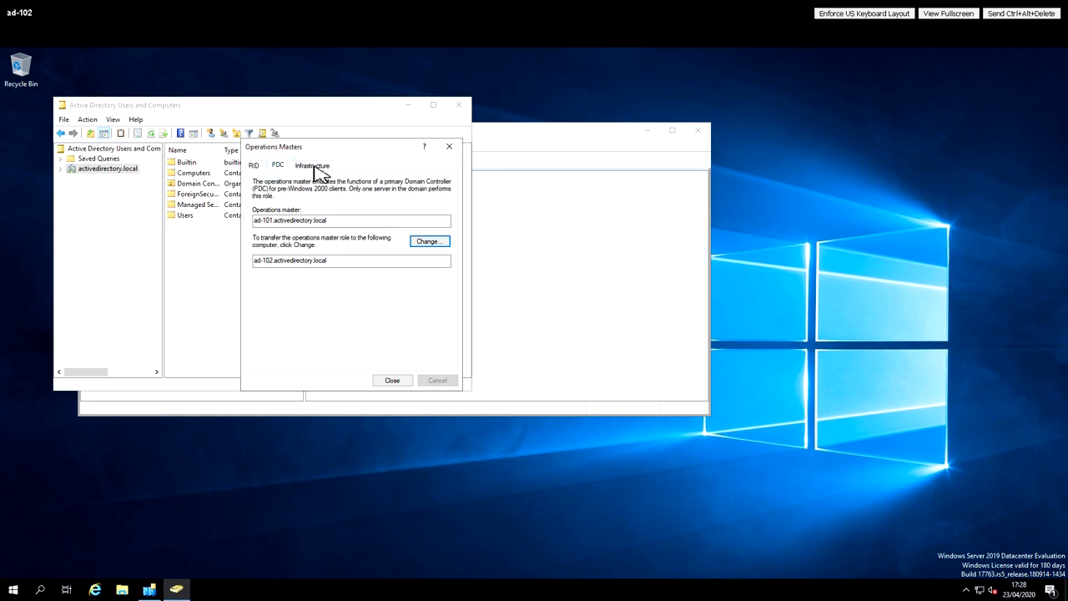
{"action": "left_click", "coordinate": [311, 165]}
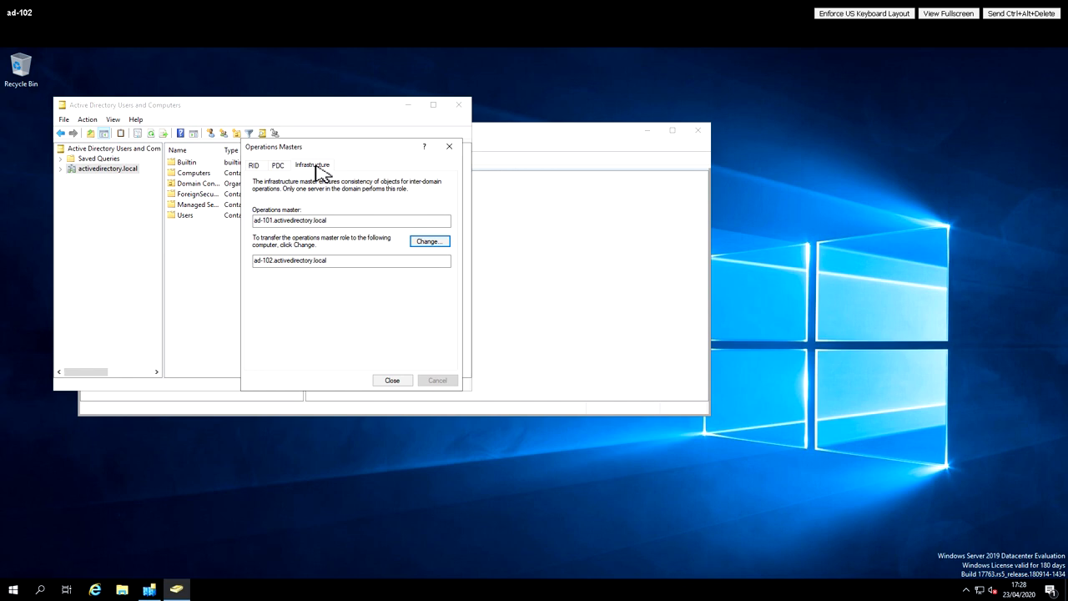
{"action": "mouse_move", "coordinate": [279, 166]}
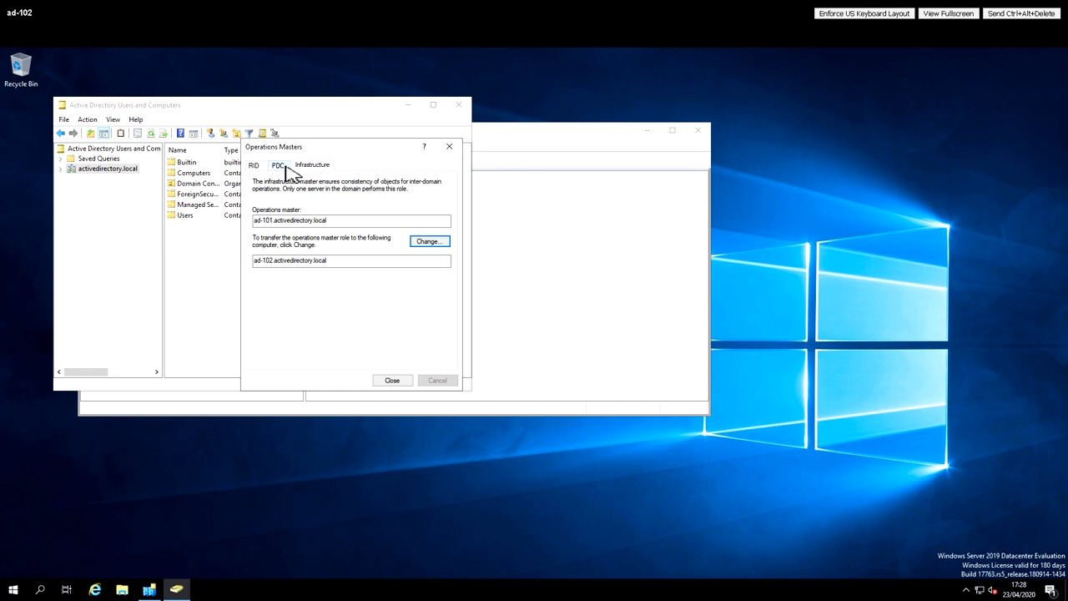
{"action": "left_click", "coordinate": [253, 165]}
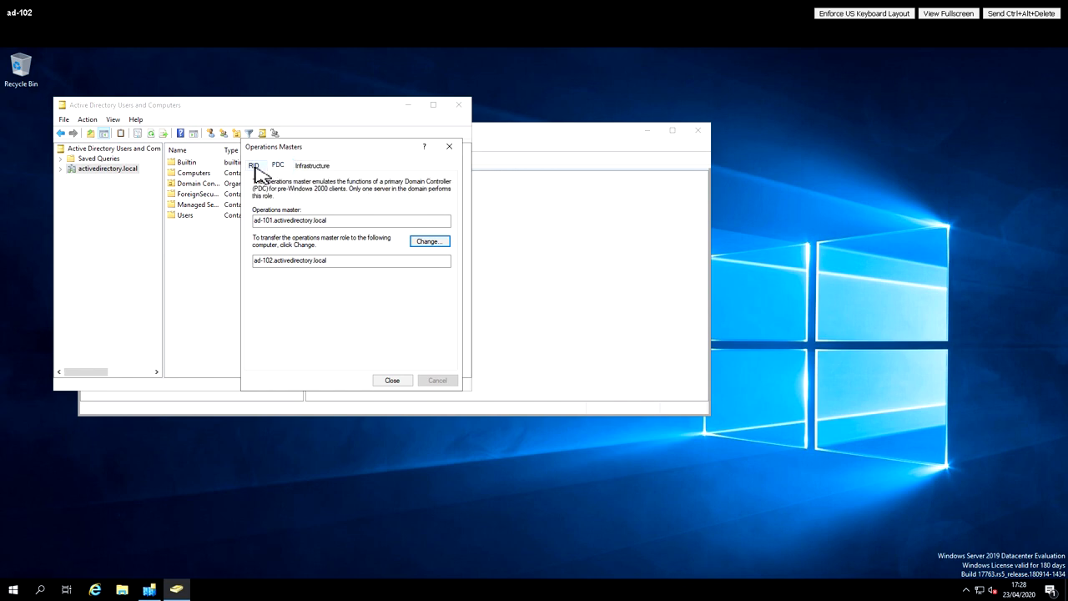
{"action": "left_click", "coordinate": [277, 165]}
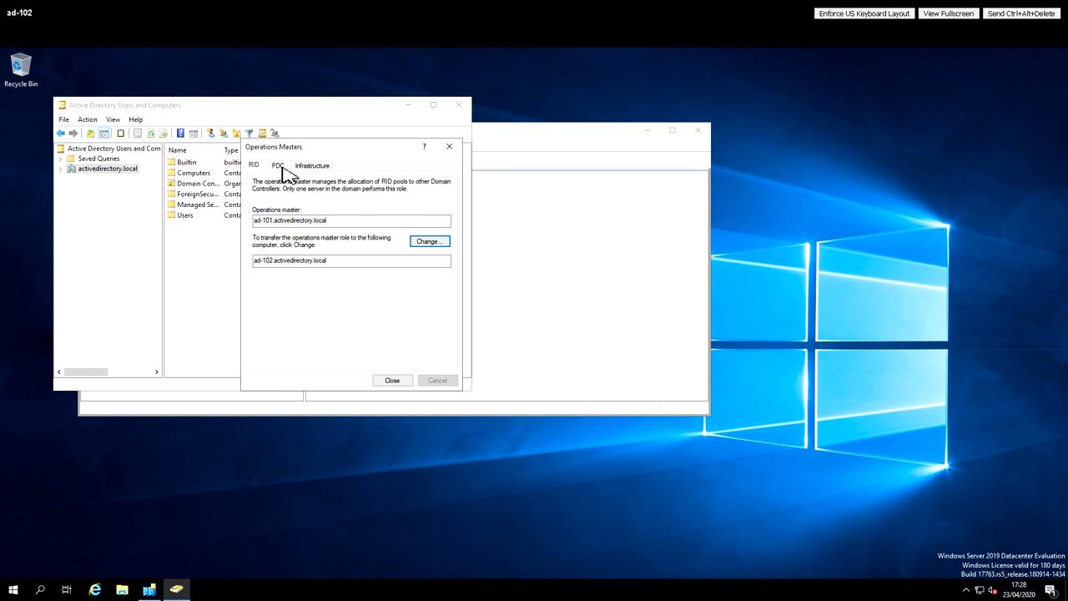
{"action": "left_click", "coordinate": [312, 164]}
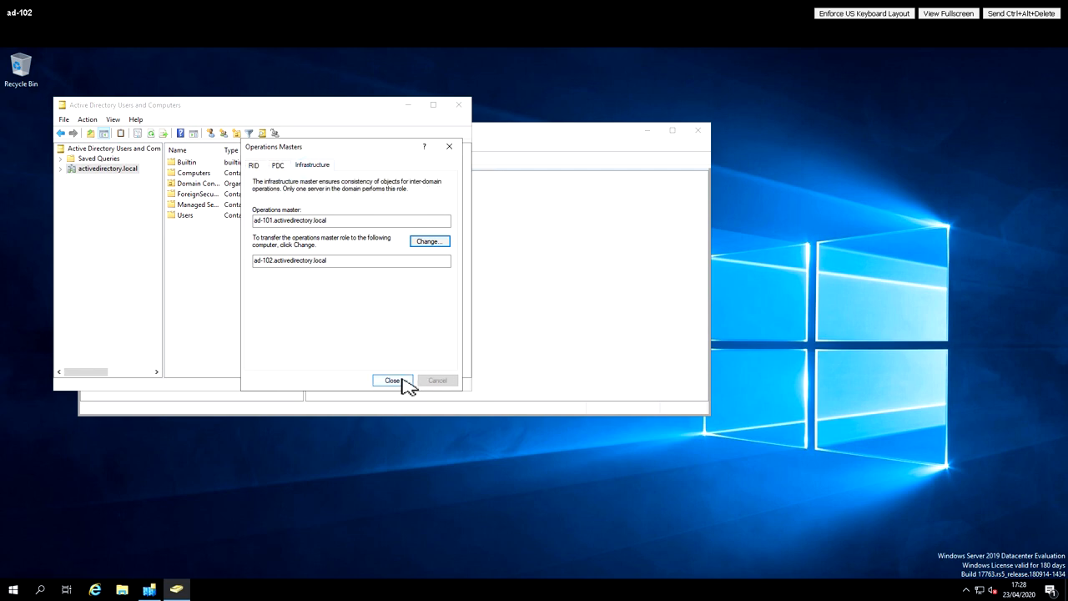
{"action": "left_click", "coordinate": [392, 380]}
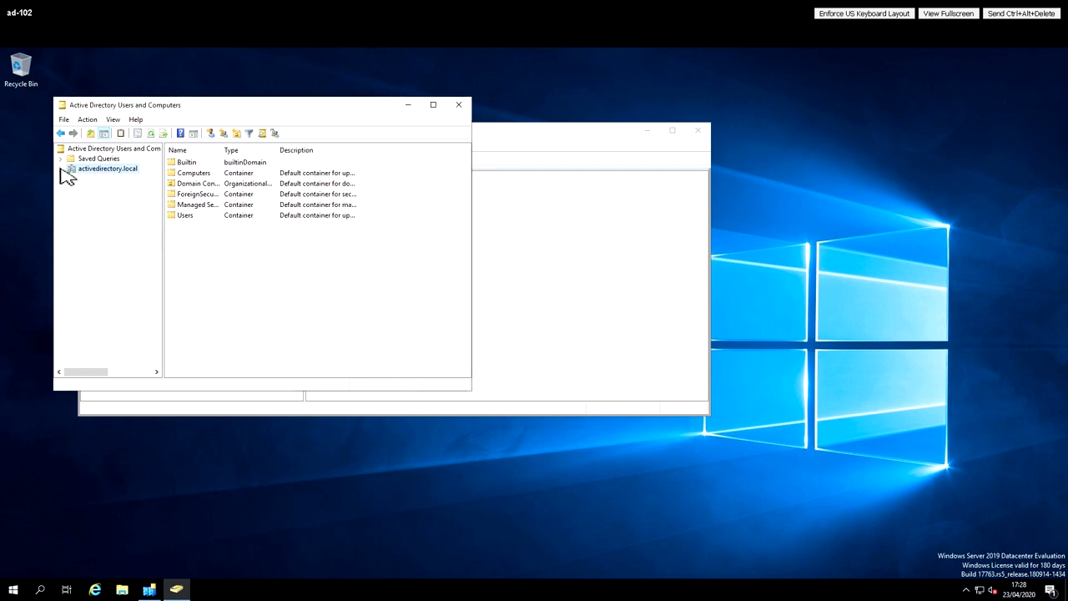
- Browse Users, Computers and Domain Controllers showing AD-101 and AD-102, then open the root node's actions
{"action": "left_click", "coordinate": [70, 168]}
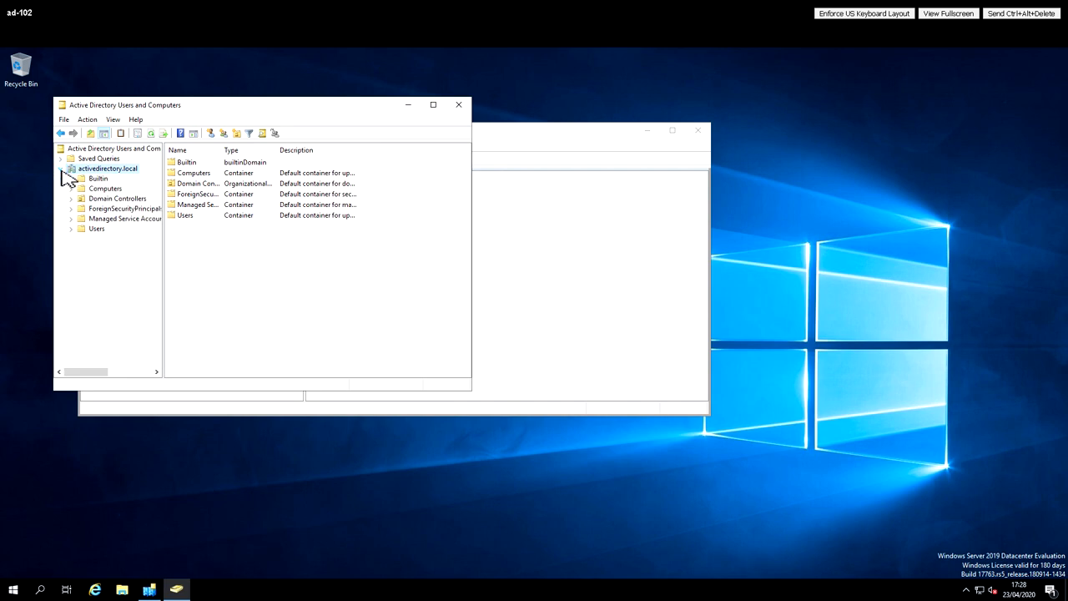
{"action": "left_click", "coordinate": [97, 229]}
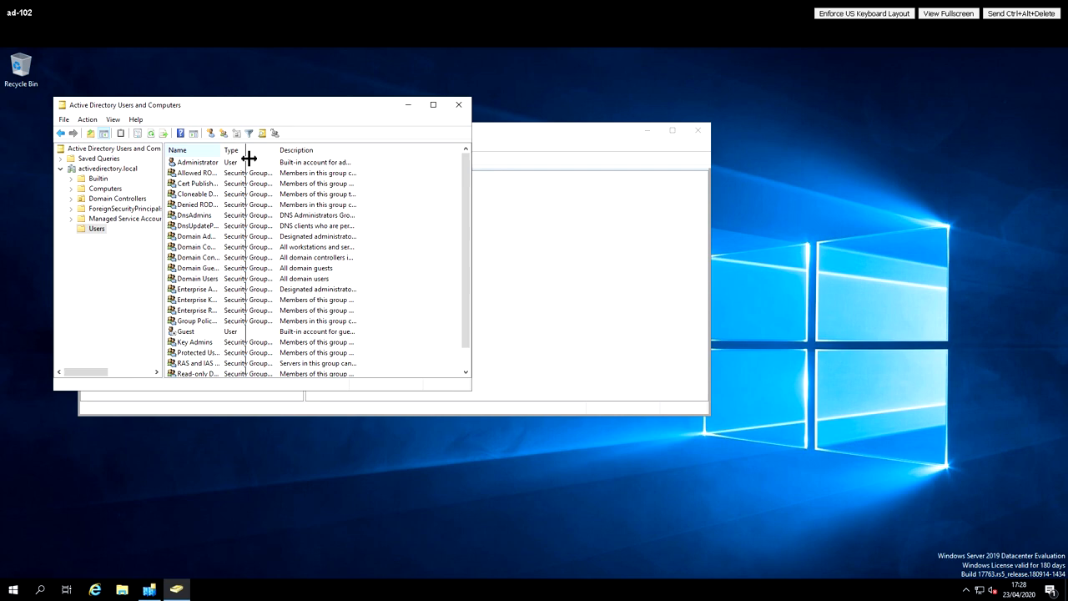
{"action": "left_click", "coordinate": [106, 187]}
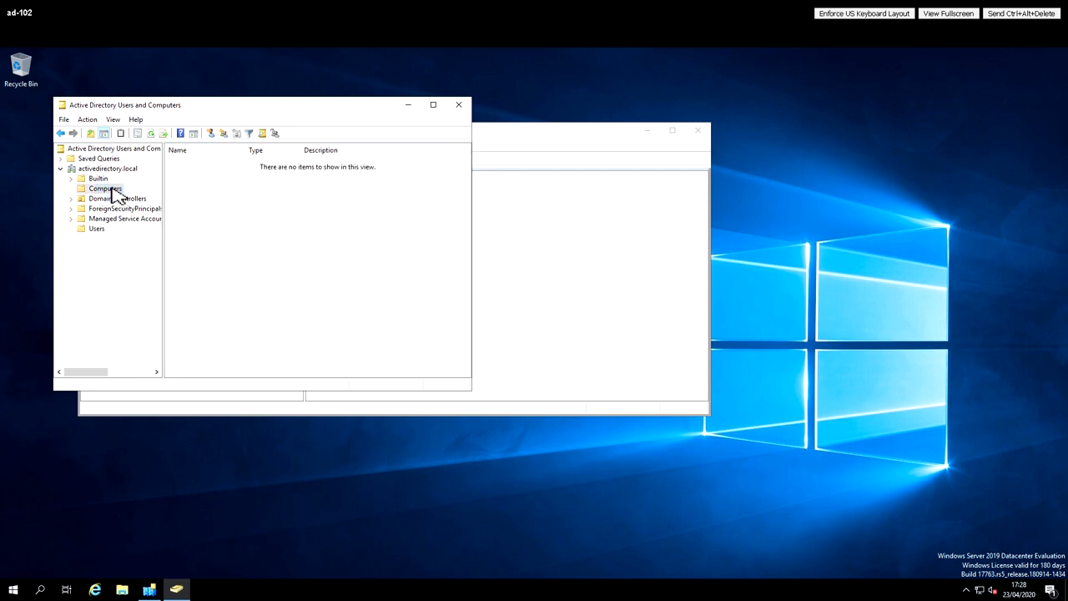
{"action": "left_click", "coordinate": [117, 197]}
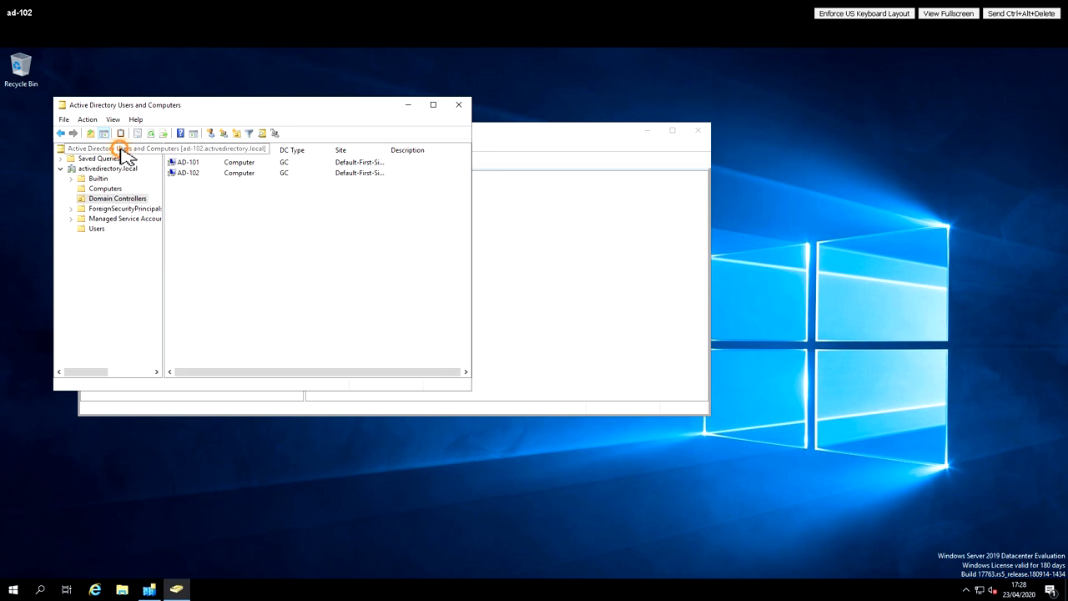
{"action": "right_click", "coordinate": [117, 147]}
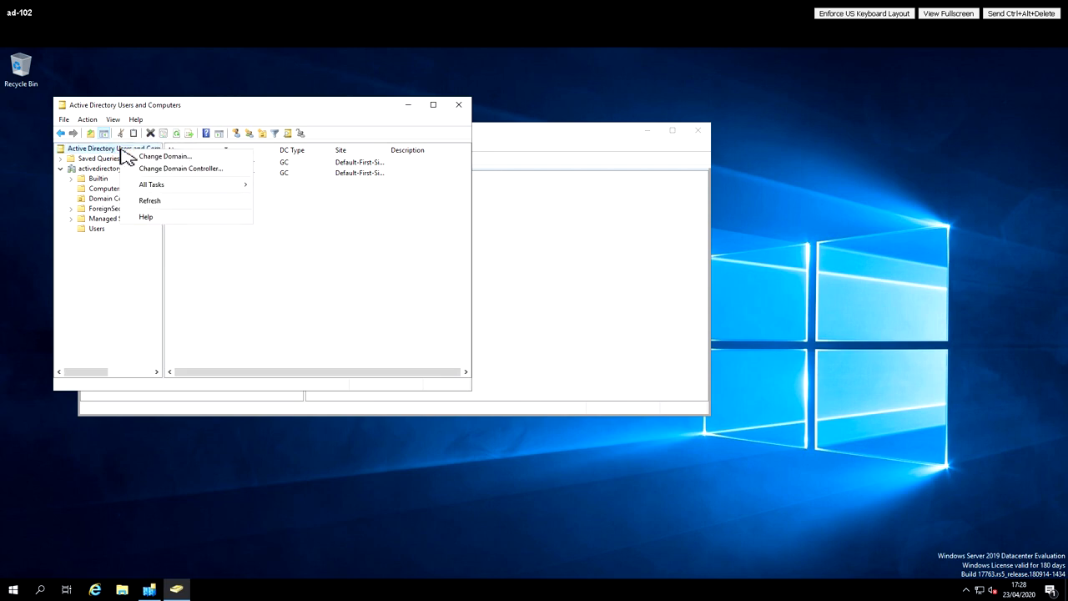
{"action": "mouse_move", "coordinate": [165, 156]}
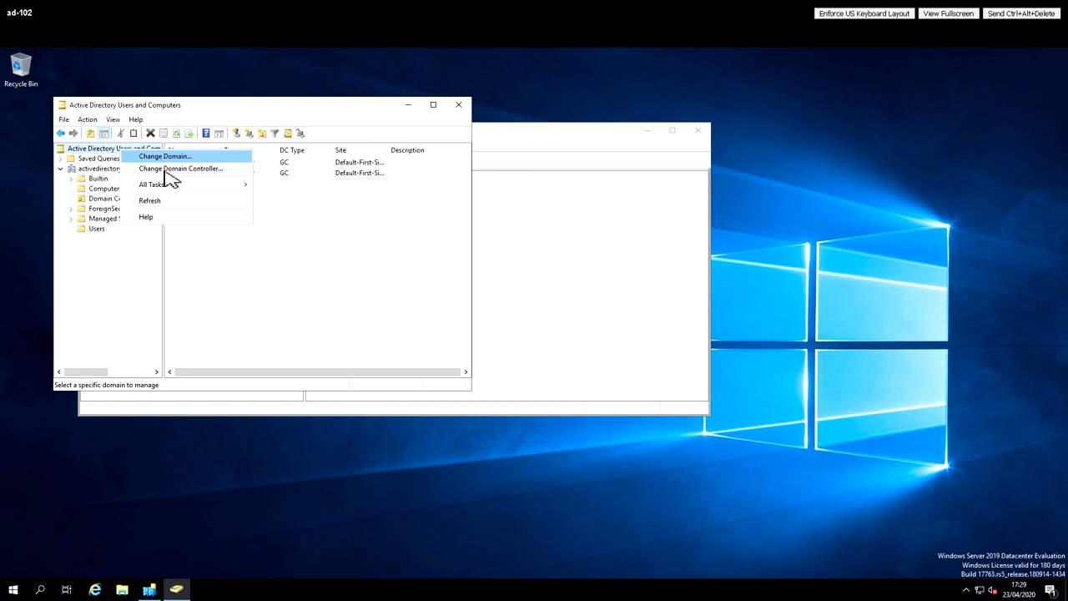